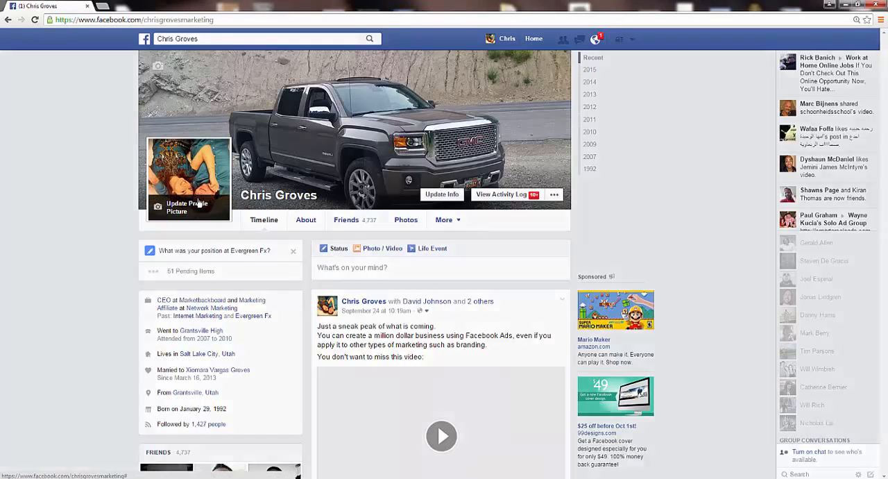
# - Peek at the profile picture options and dismiss them without changes
pyautogui.click(188, 207)
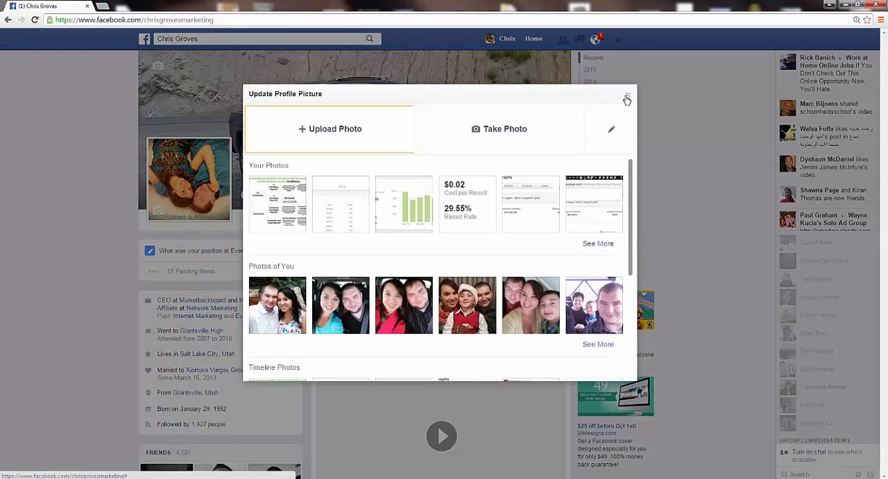
pyautogui.click(627, 97)
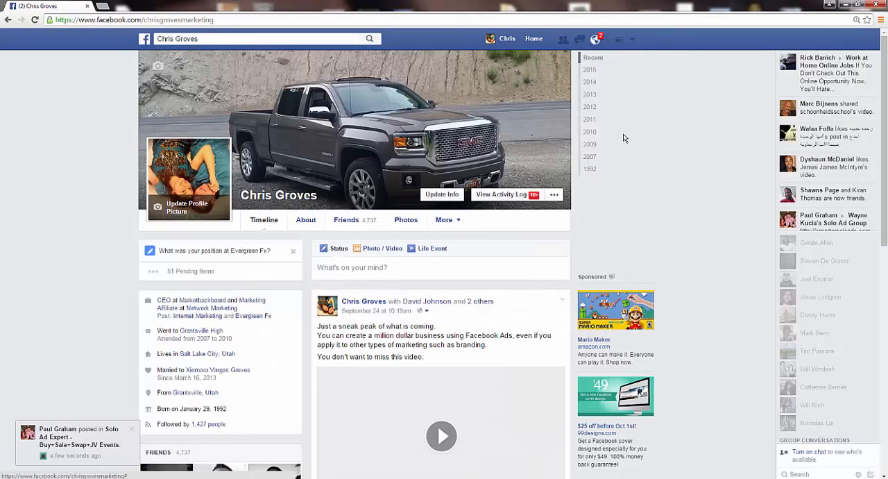
pyautogui.moveTo(656, 171)
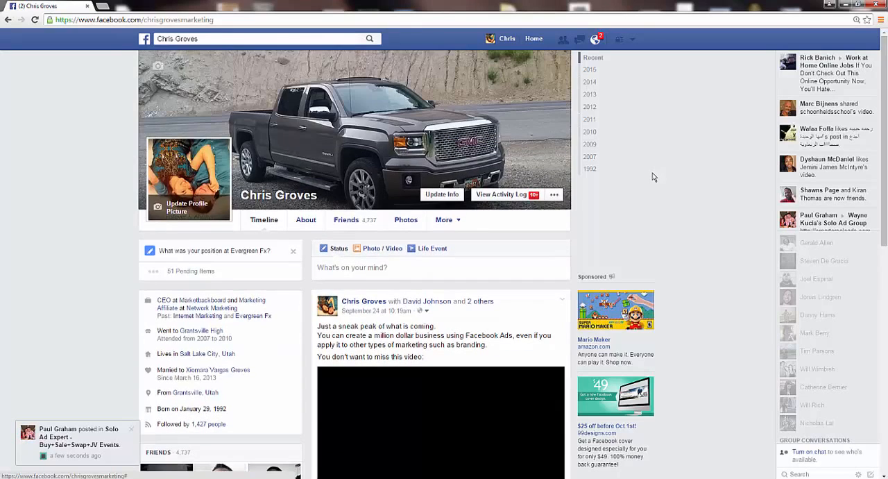
pyautogui.moveTo(643, 214)
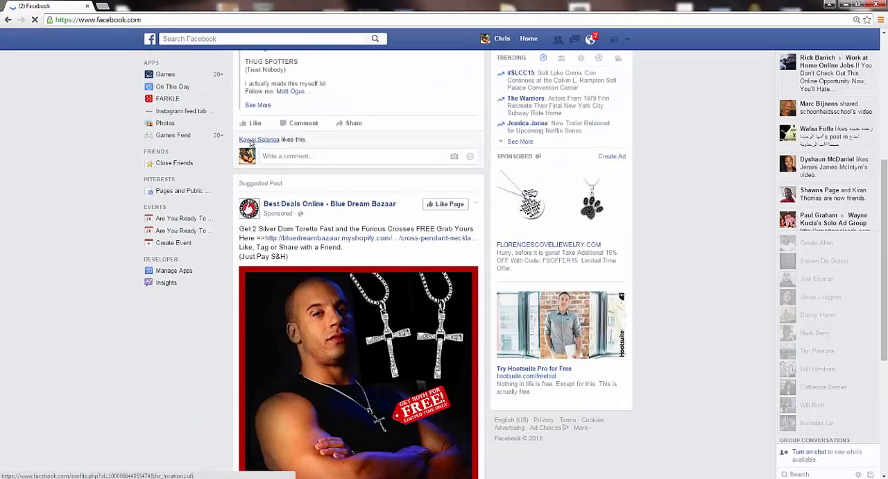
pyautogui.moveTo(259, 139)
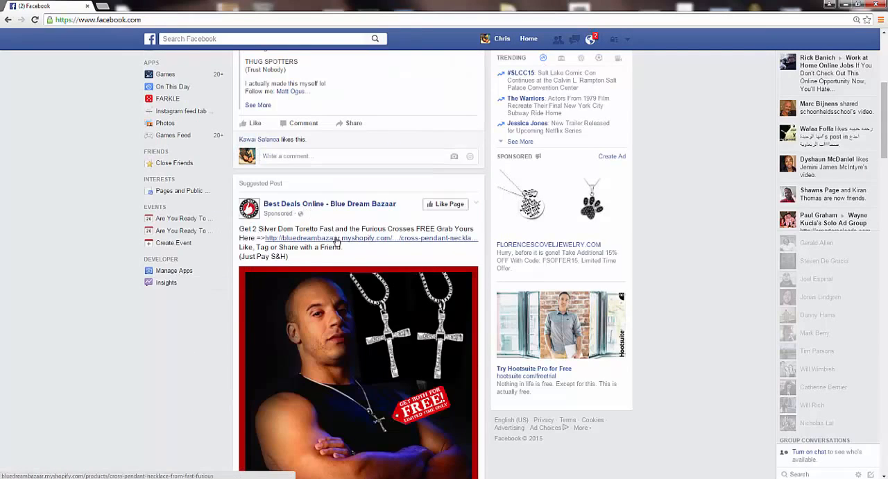
# - Scroll down through the News Feed to browse recent posts
pyautogui.scroll(-3)
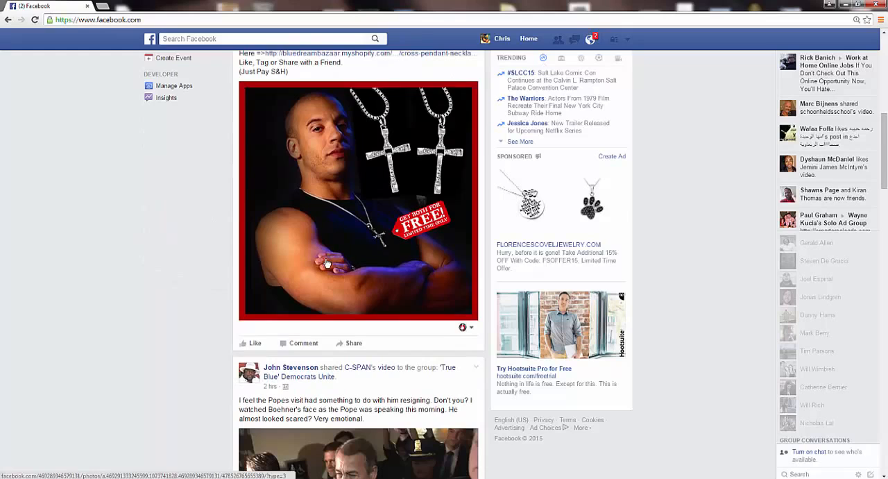
pyautogui.scroll(-3)
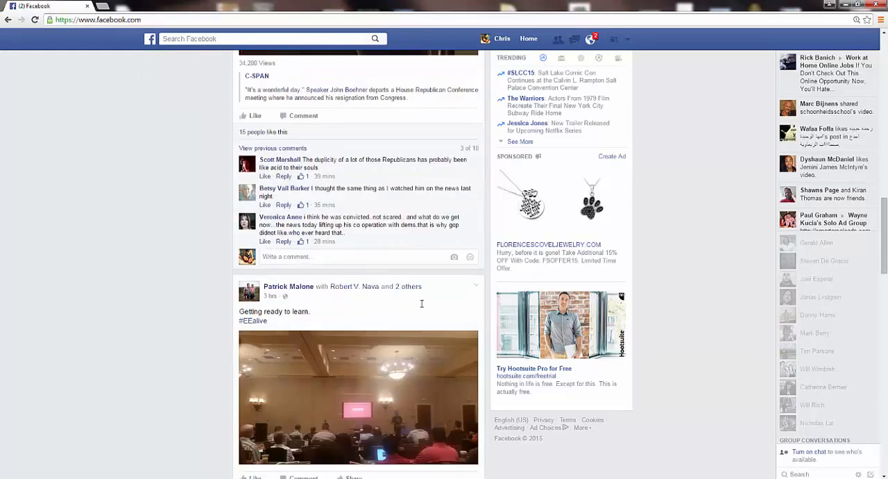
pyautogui.scroll(-3)
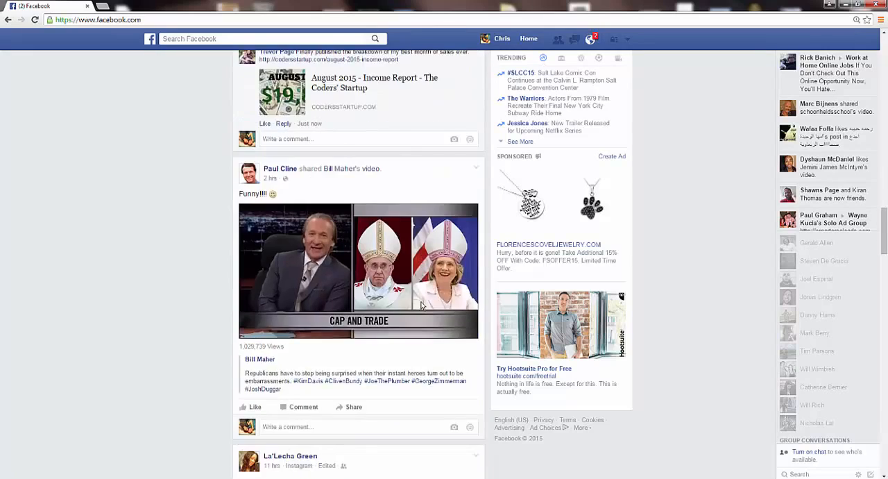
pyautogui.scroll(-3)
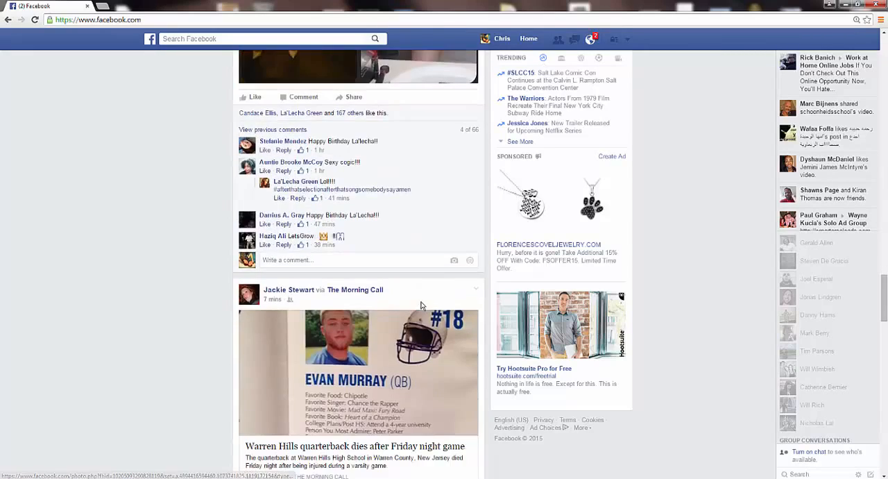
pyautogui.scroll(-3)
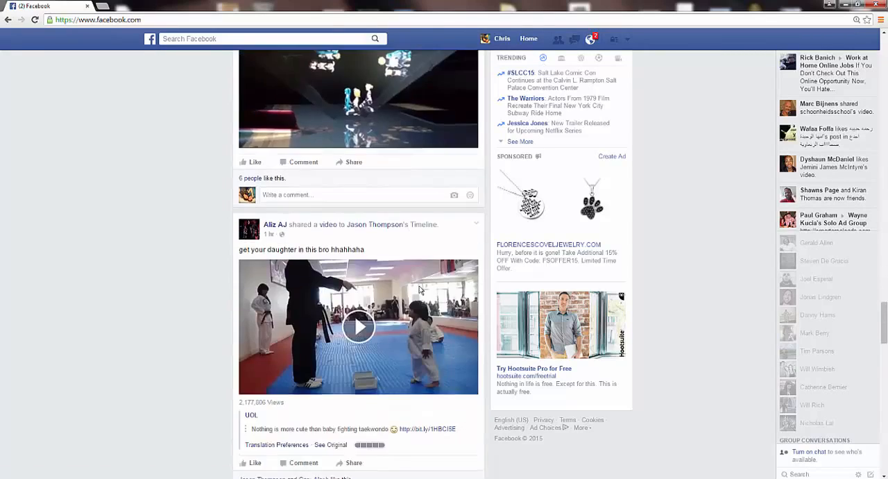
pyautogui.scroll(-3)
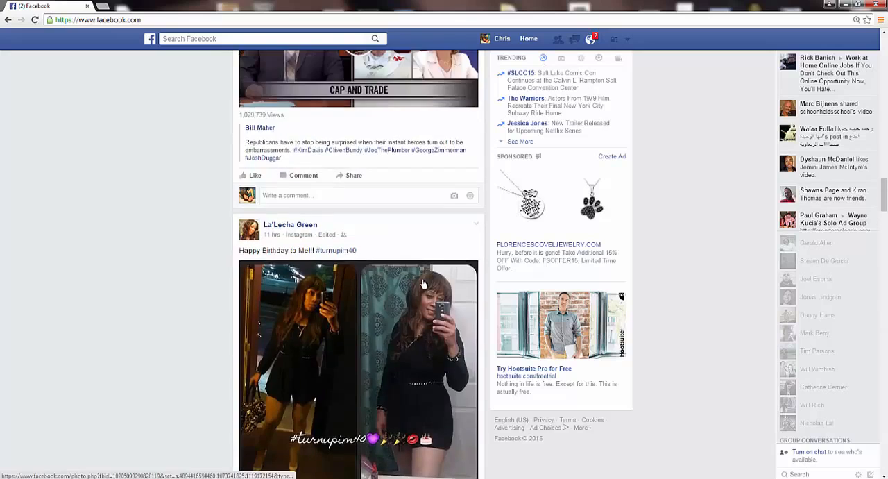
pyautogui.scroll(3)
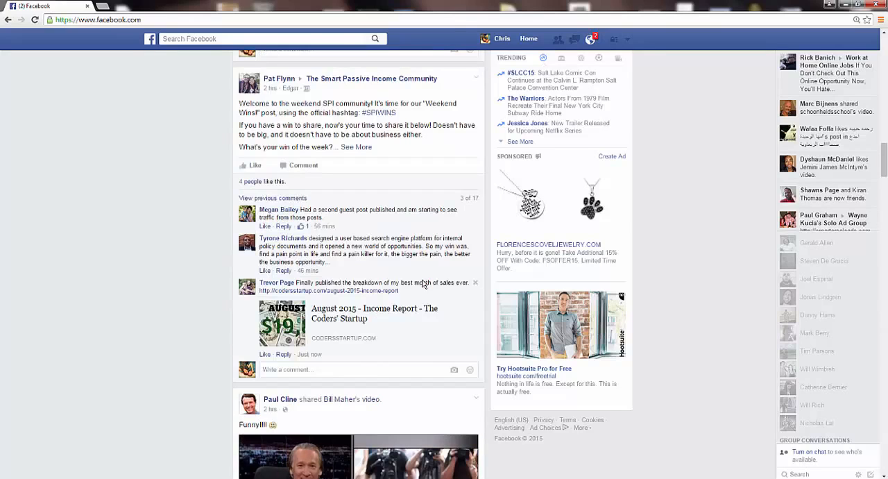
pyautogui.scroll(-3)
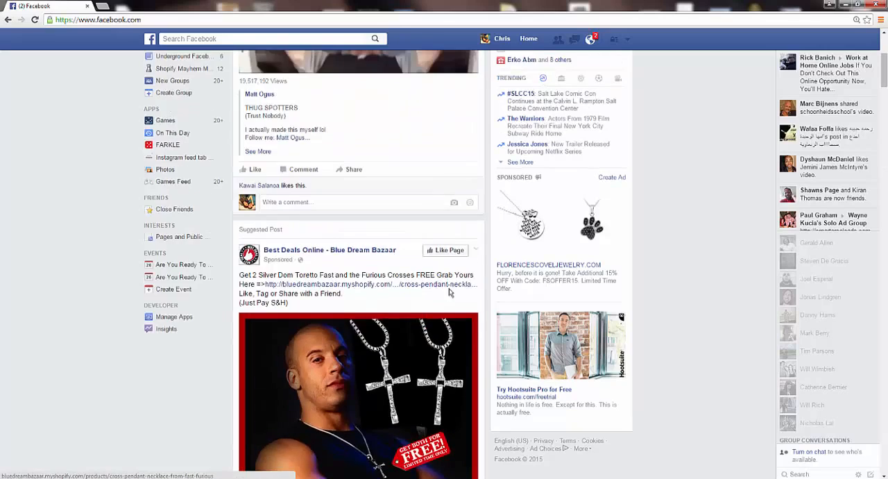
pyautogui.scroll(-3)
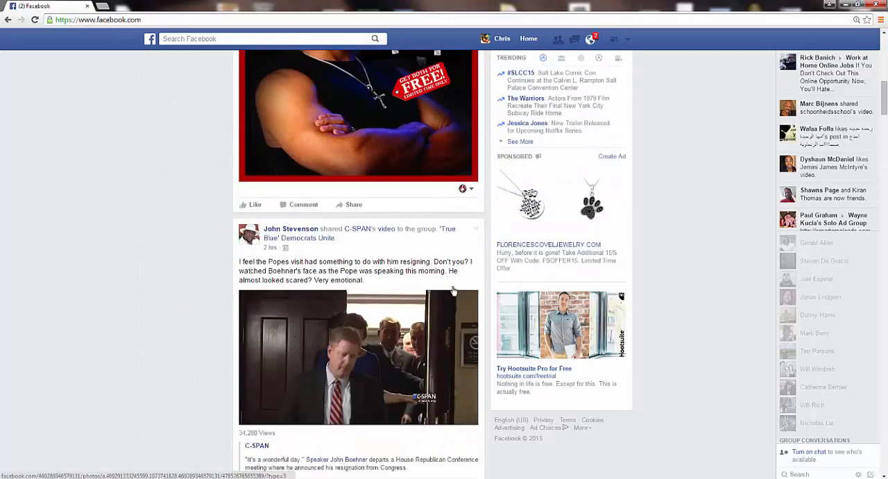
pyautogui.scroll(-3)
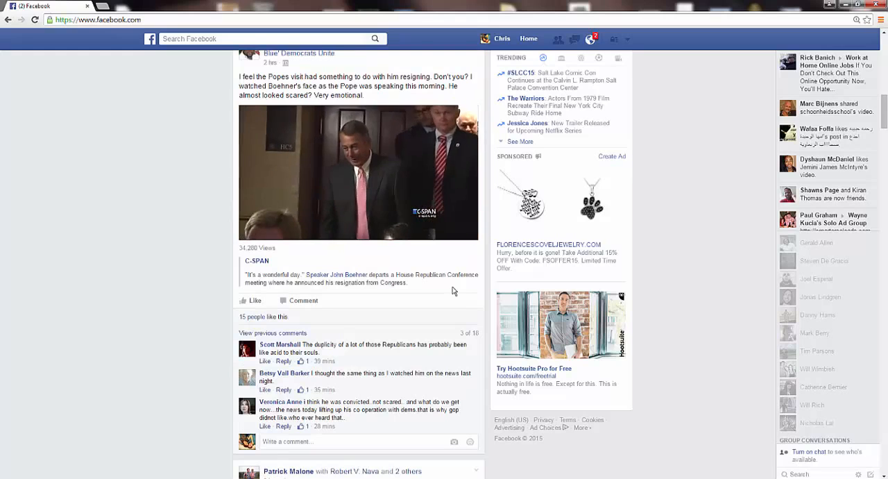
pyautogui.click(358, 172)
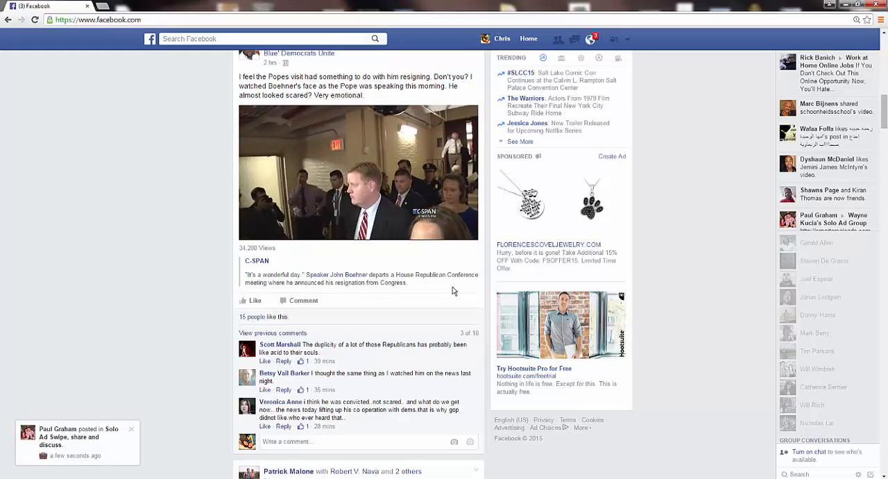
pyautogui.scroll(-3)
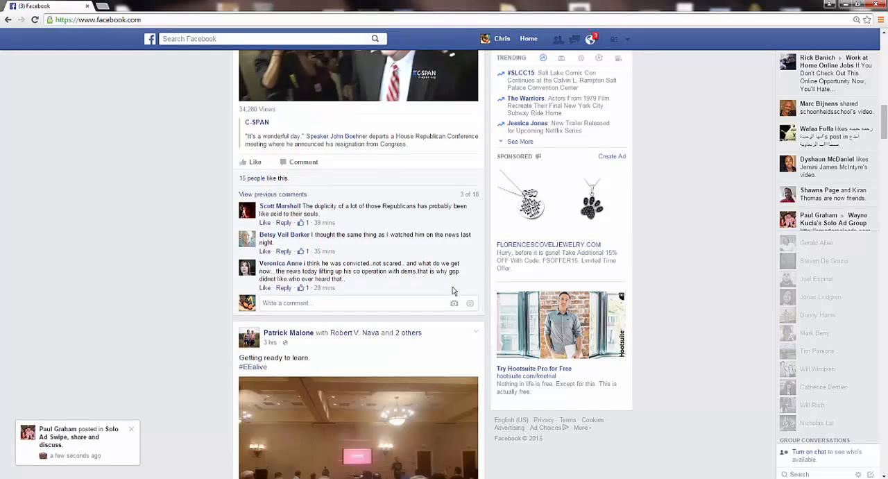
pyautogui.scroll(-3)
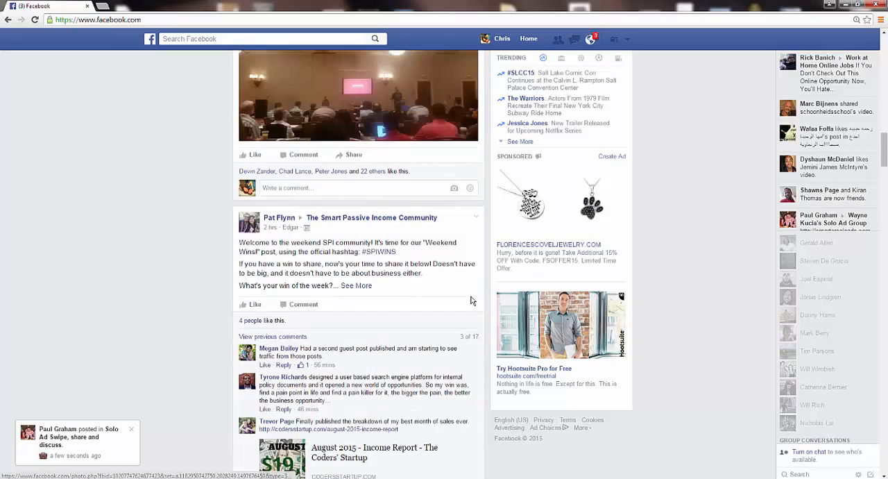
pyautogui.scroll(-3)
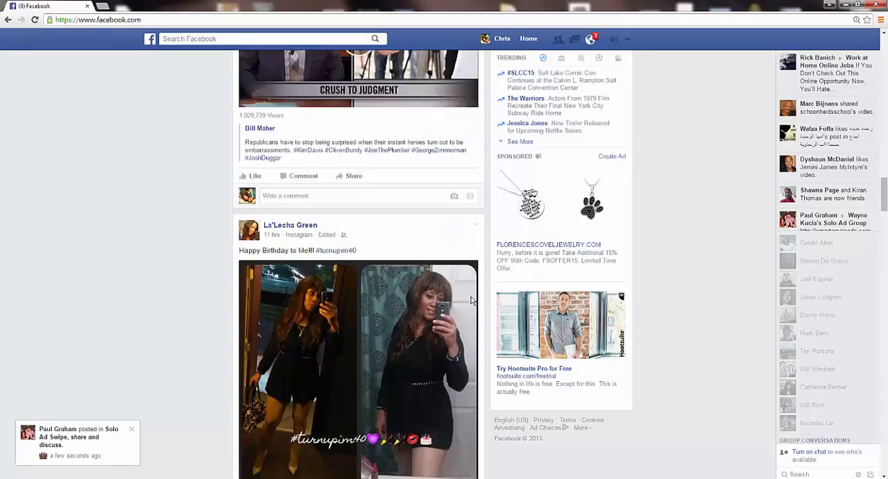
pyautogui.scroll(-3)
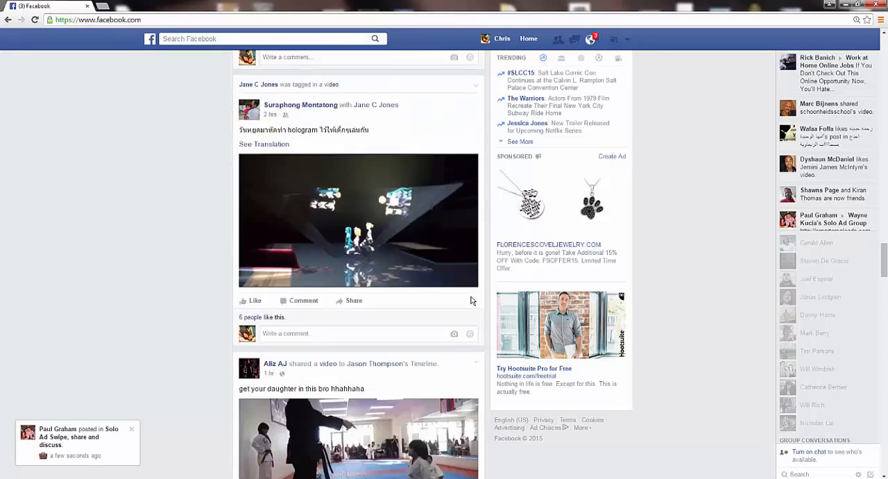
pyautogui.scroll(-3)
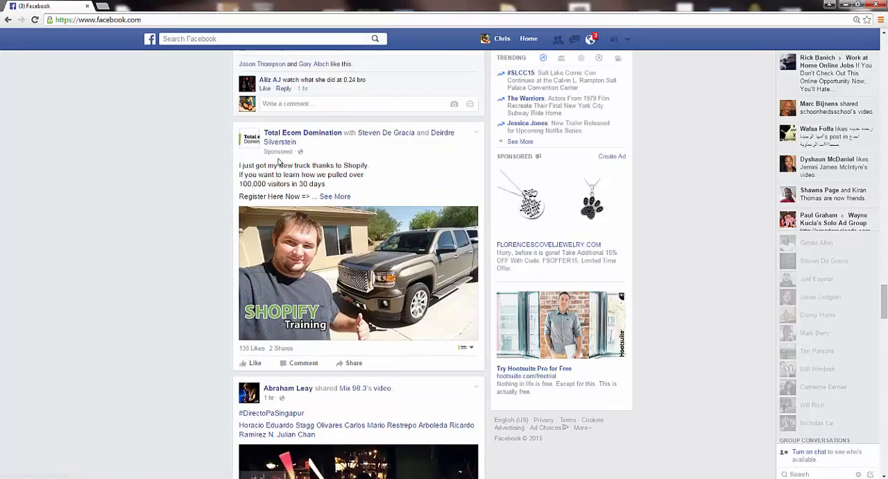
pyautogui.scroll(-3)
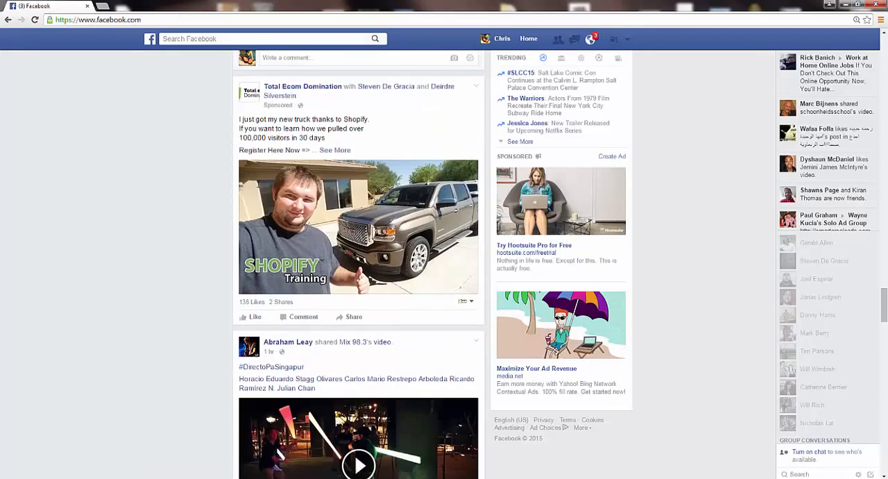
pyautogui.scroll(-3)
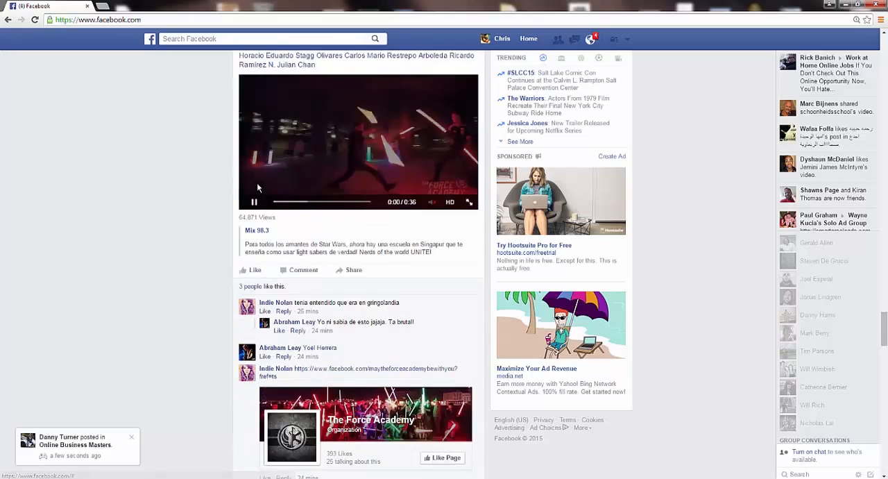
pyautogui.scroll(-3)
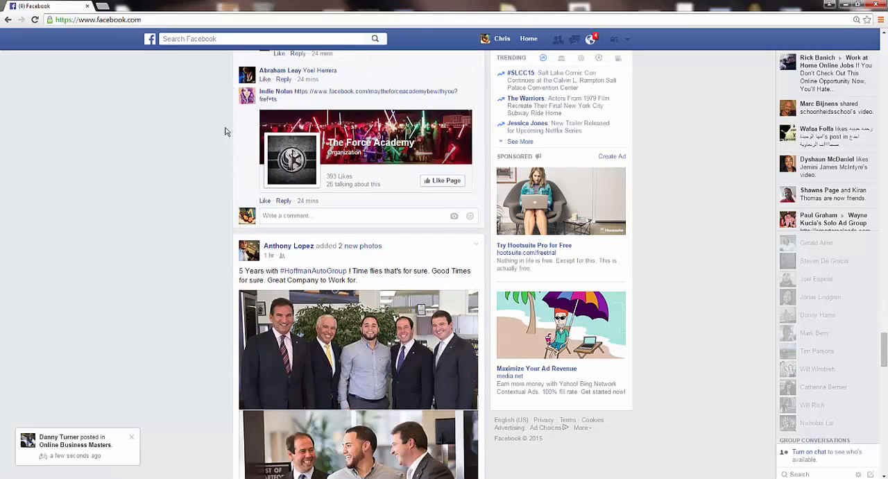
pyautogui.scroll(-3)
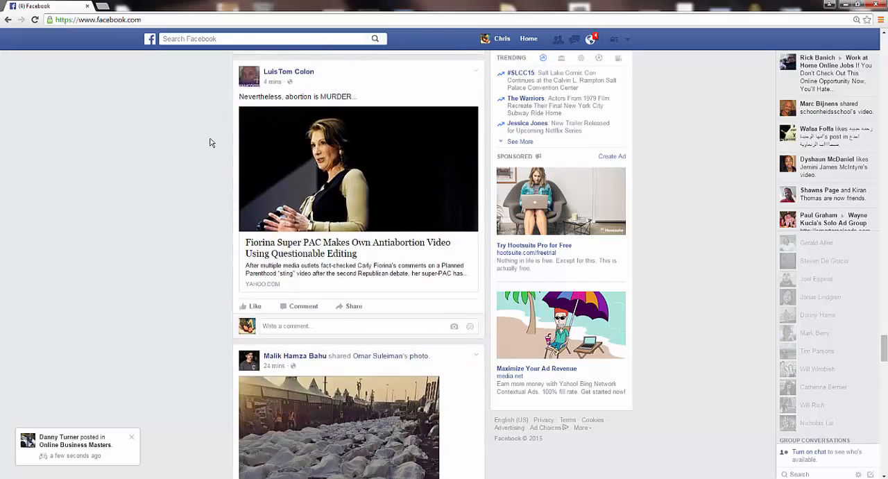
pyautogui.scroll(-3)
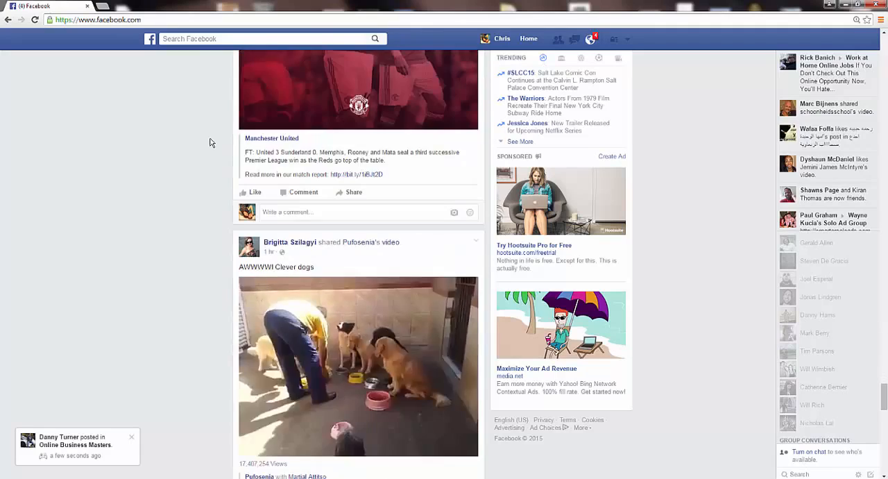
pyautogui.scroll(-3)
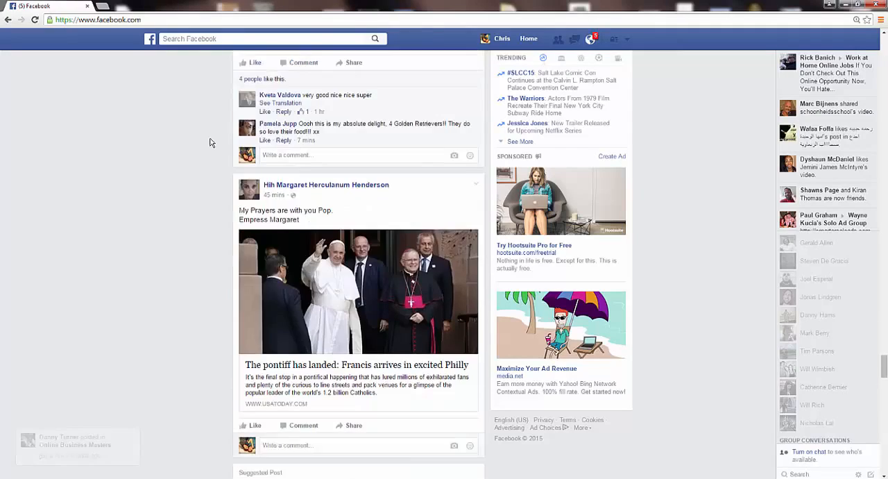
pyautogui.scroll(-3)
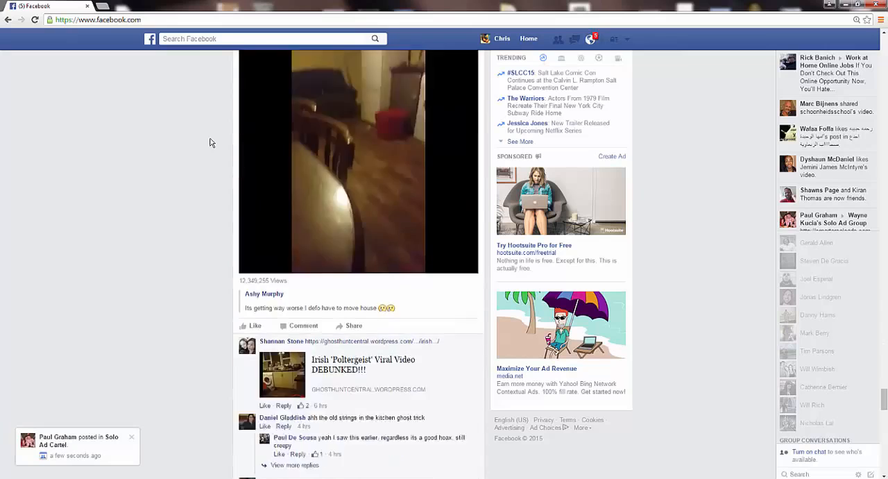
pyautogui.scroll(-3)
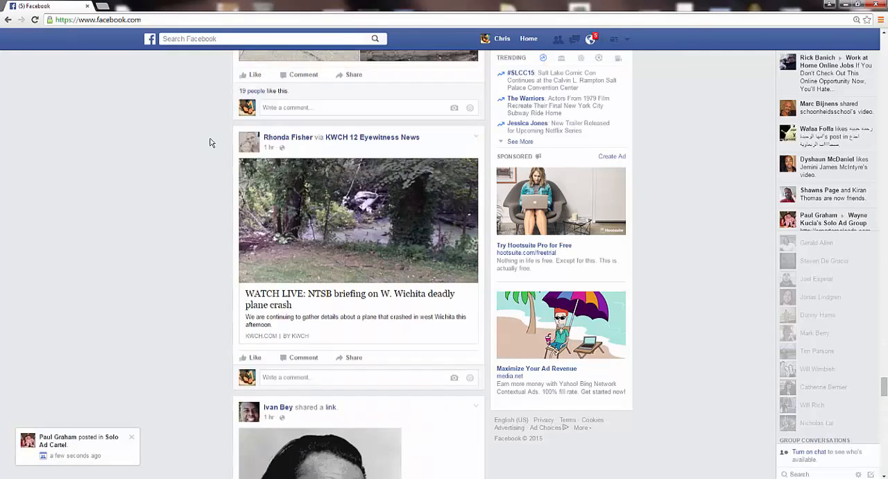
pyautogui.scroll(-3)
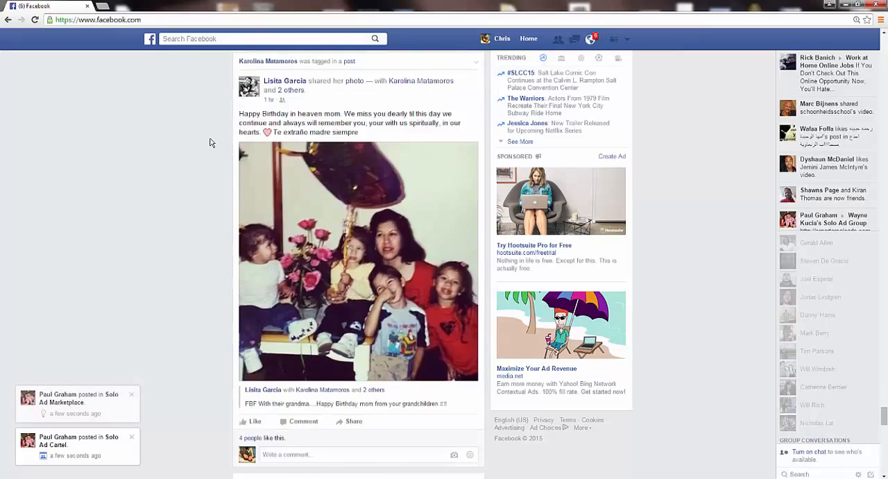
pyautogui.scroll(-3)
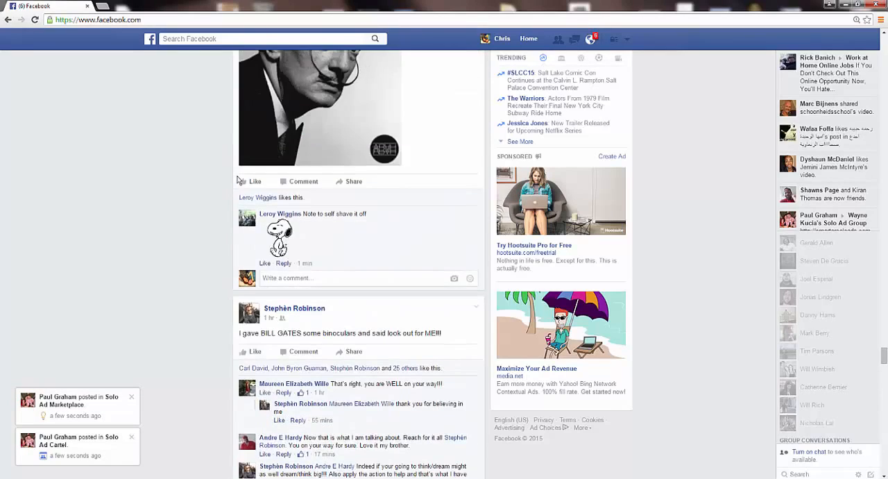
pyautogui.scroll(-3)
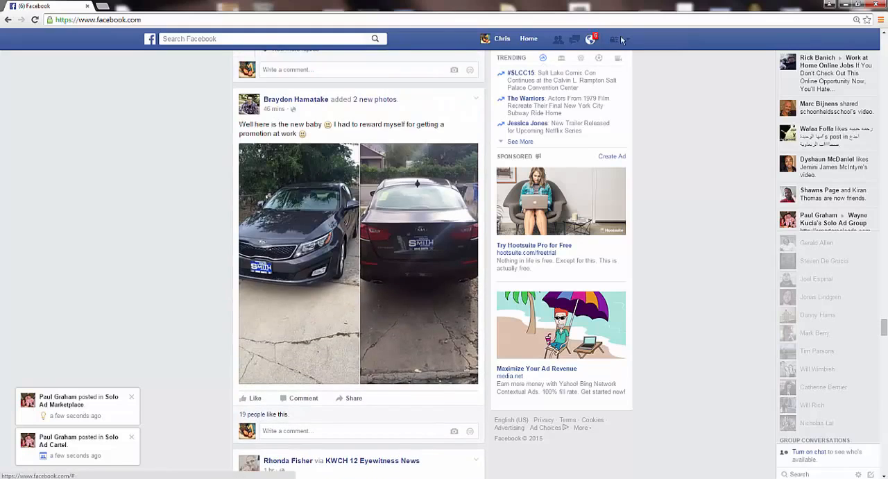
pyautogui.scroll(-3)
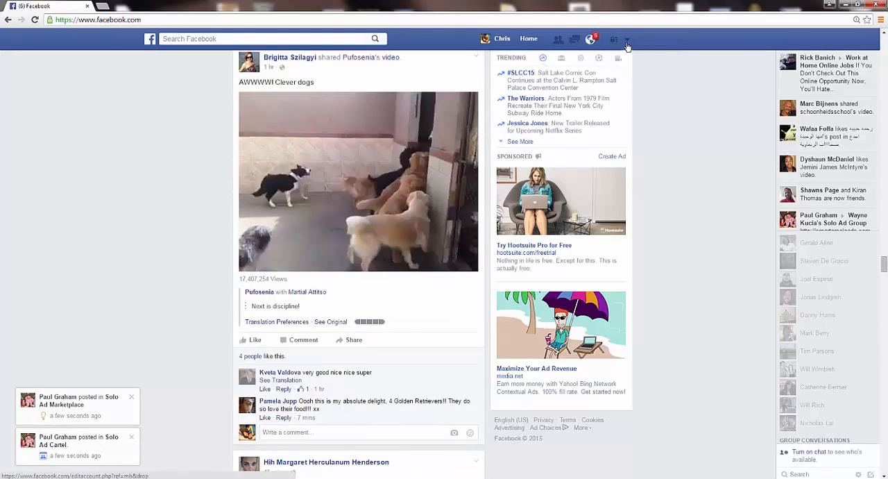
# - Go to Manage Ads from the account menu to reach the Ad Accounts list
pyautogui.click(627, 39)
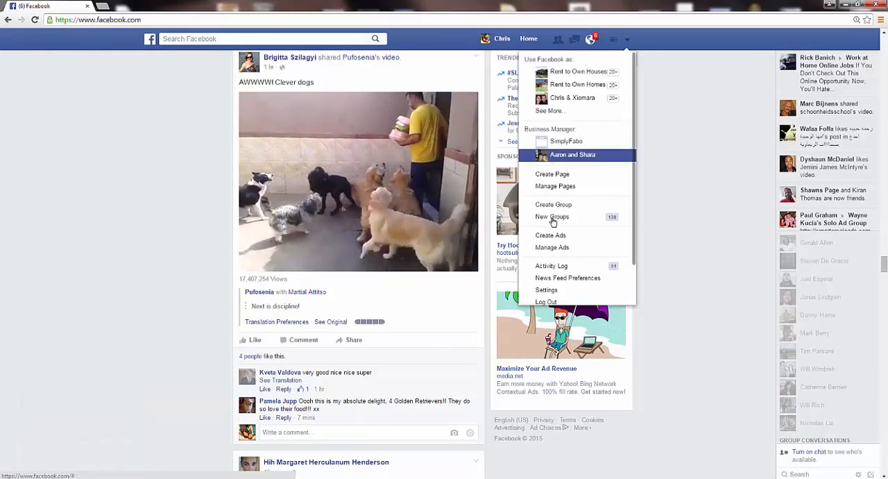
pyautogui.moveTo(551, 235)
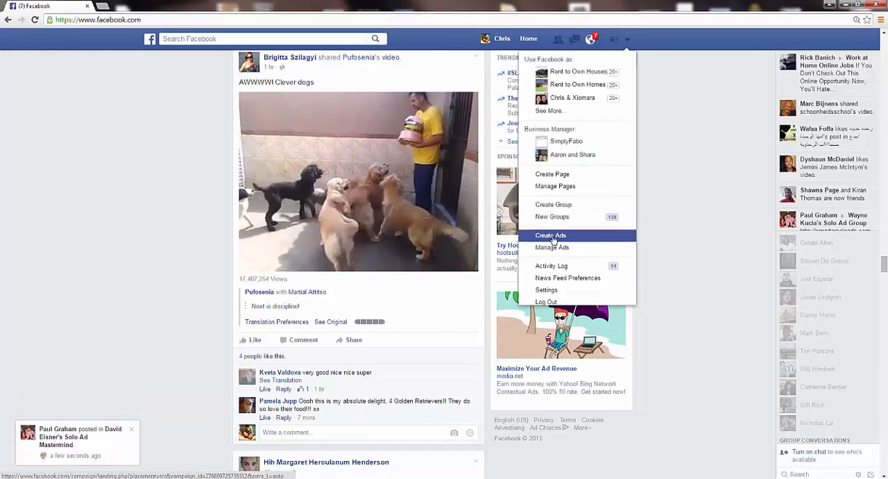
pyautogui.moveTo(552, 247)
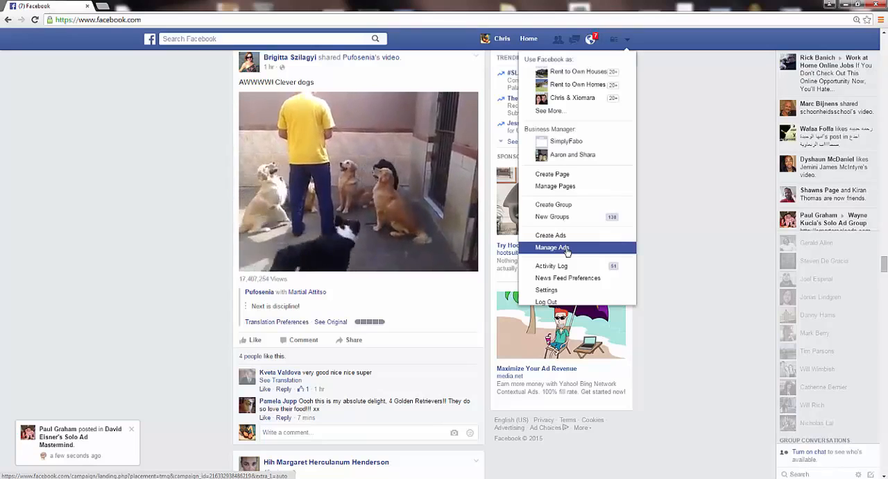
pyautogui.click(553, 247)
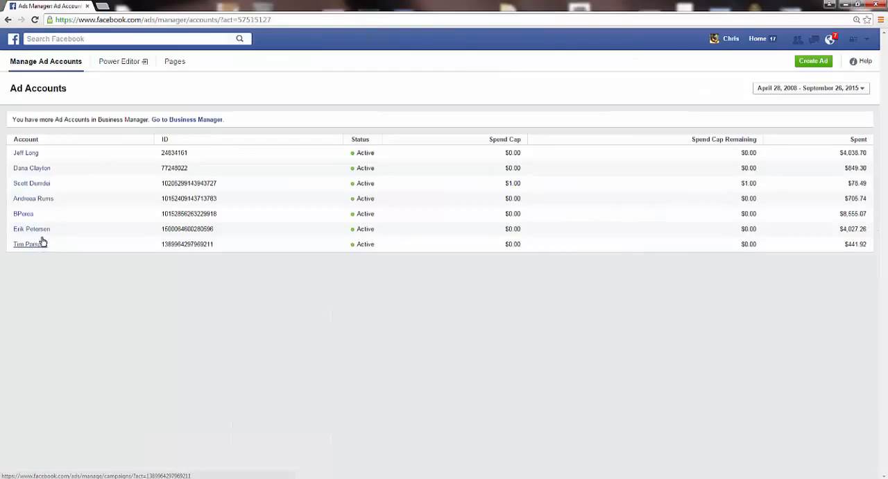
pyautogui.click(32, 227)
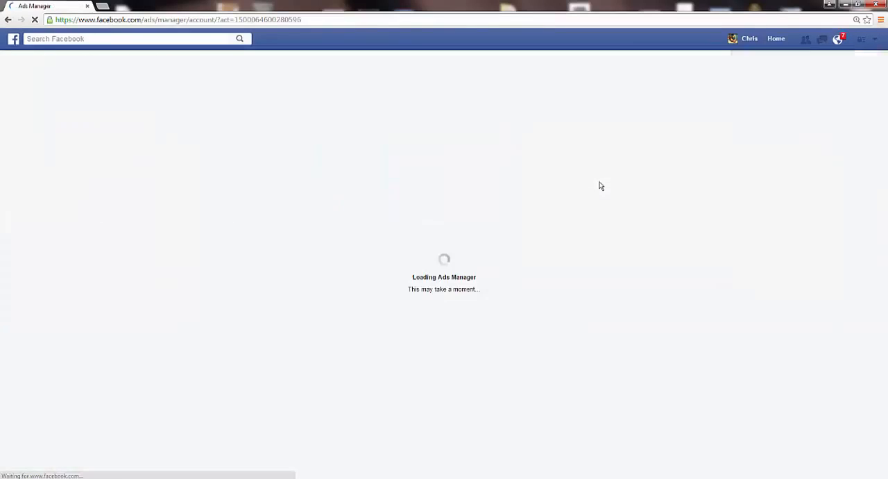
pyautogui.moveTo(489, 153)
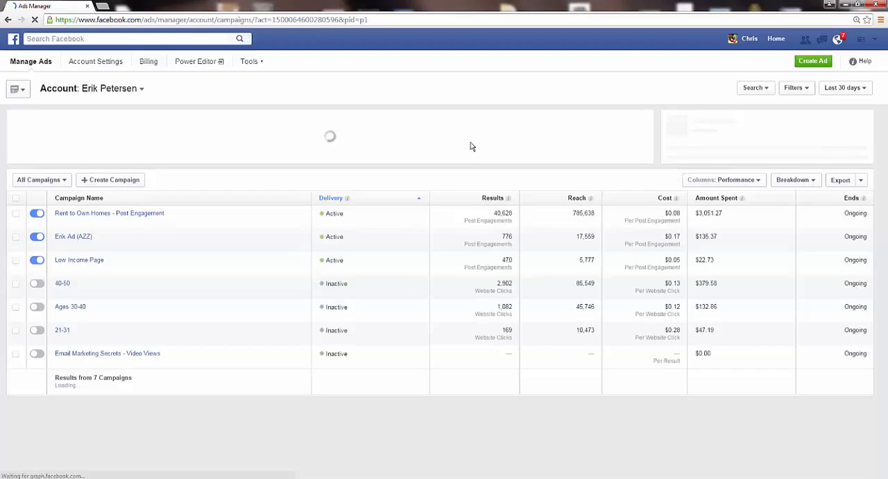
pyautogui.click(838, 37)
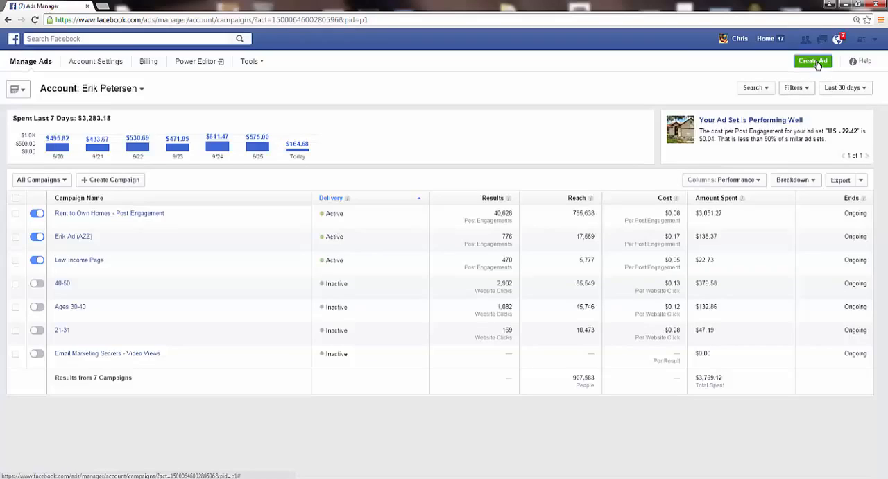
# - Start a new ad with Create Ad to reach the campaign objective choices
pyautogui.click(812, 61)
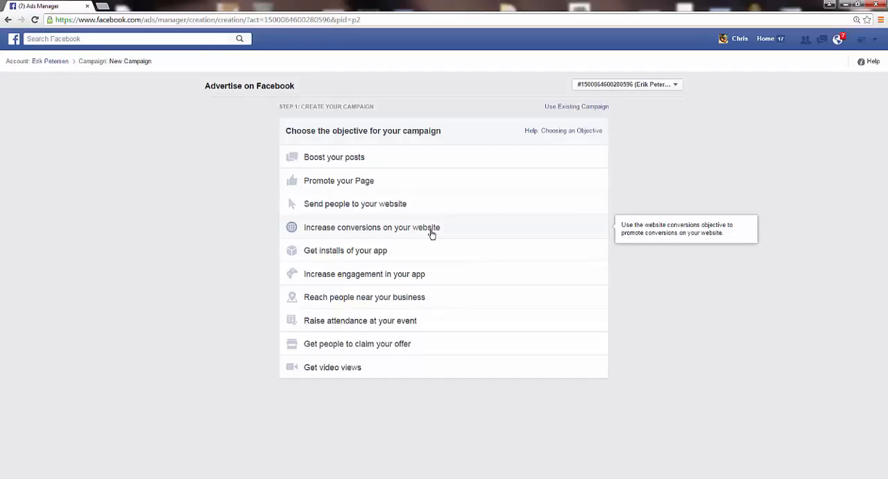
pyautogui.moveTo(333, 216)
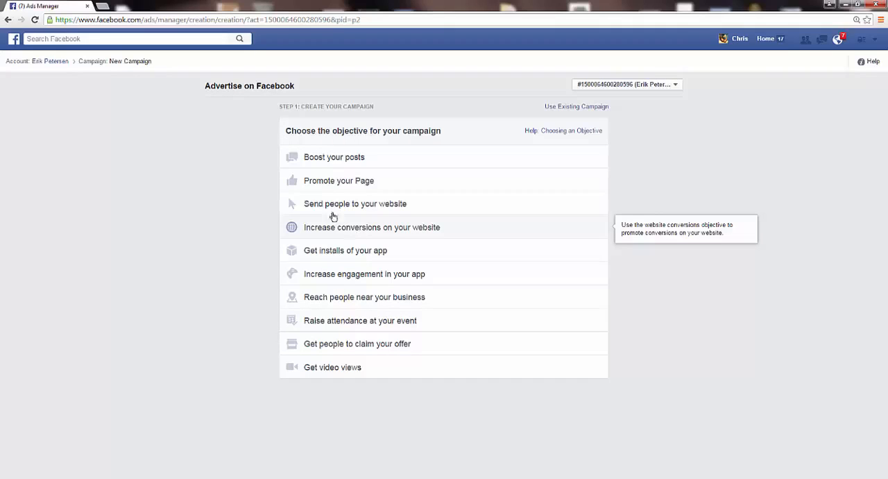
pyautogui.moveTo(340, 167)
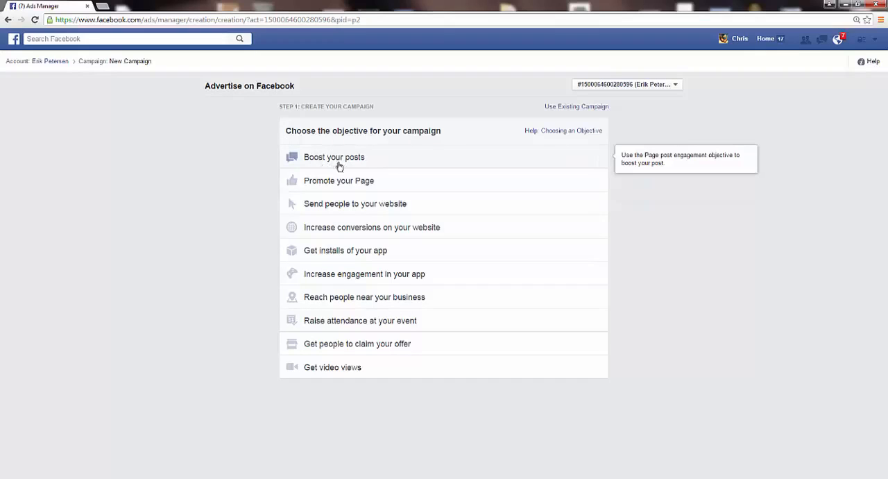
pyautogui.moveTo(353, 158)
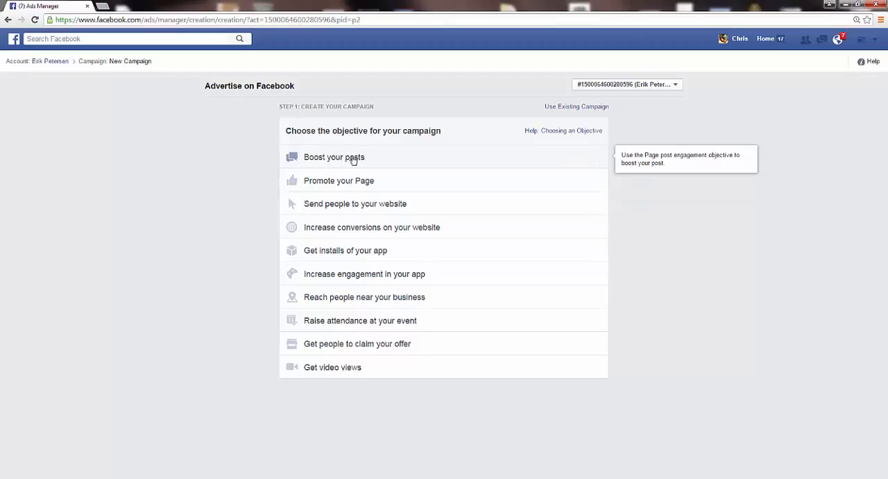
pyautogui.moveTo(341, 167)
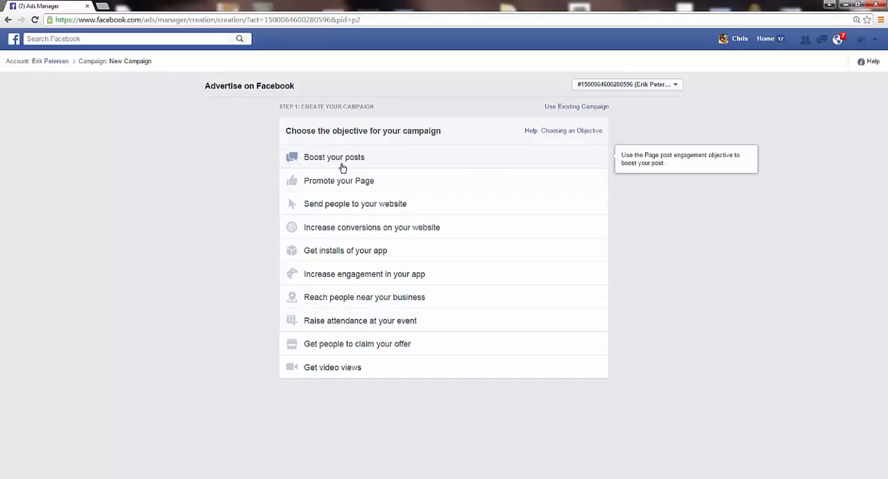
pyautogui.moveTo(350, 166)
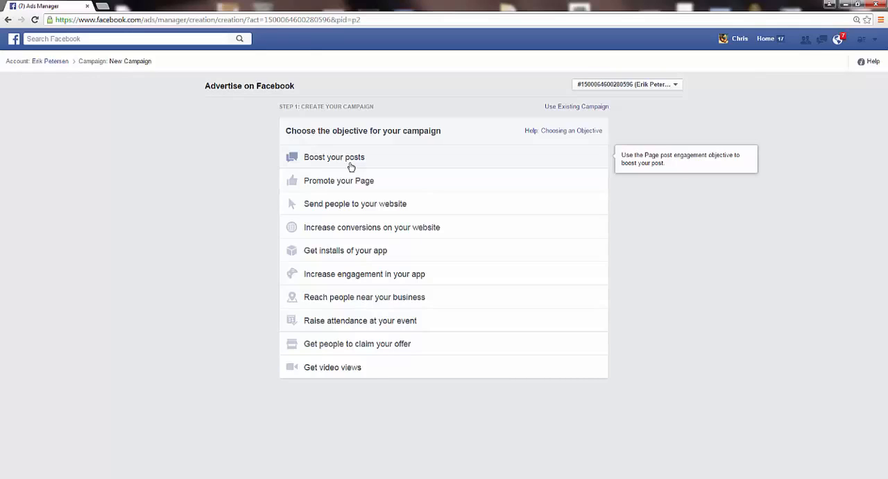
pyautogui.moveTo(369, 161)
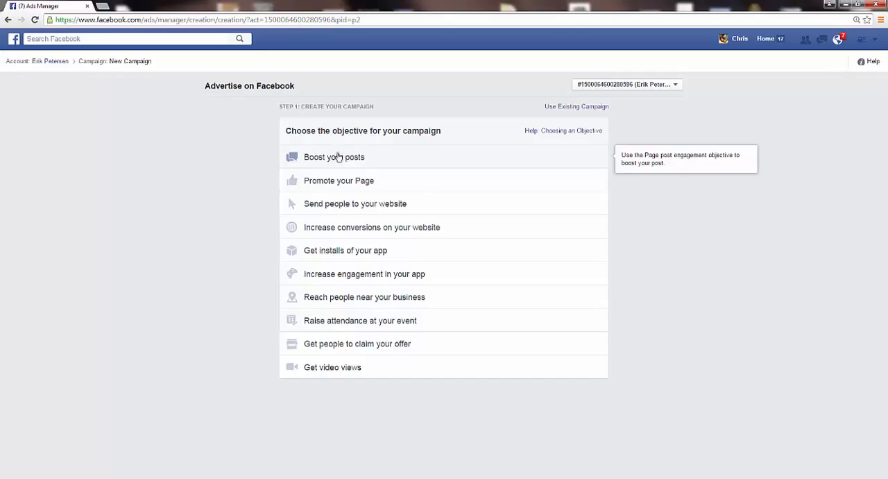
pyautogui.moveTo(331, 163)
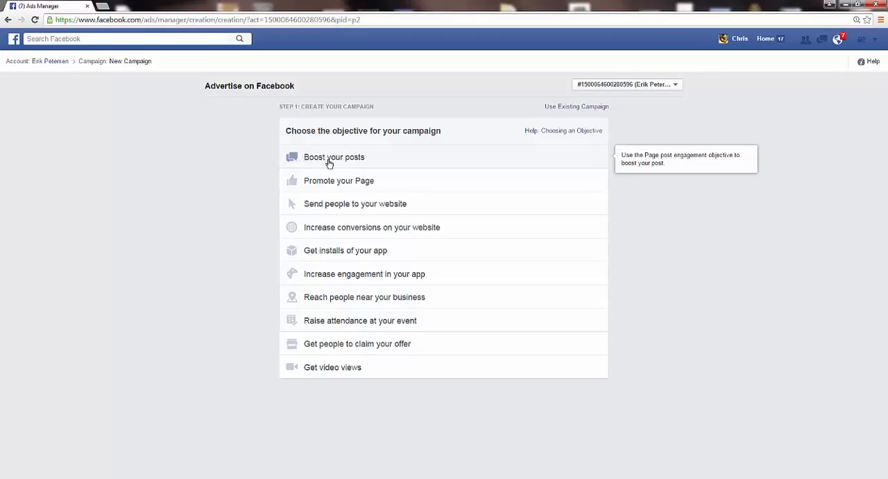
pyautogui.moveTo(295, 161)
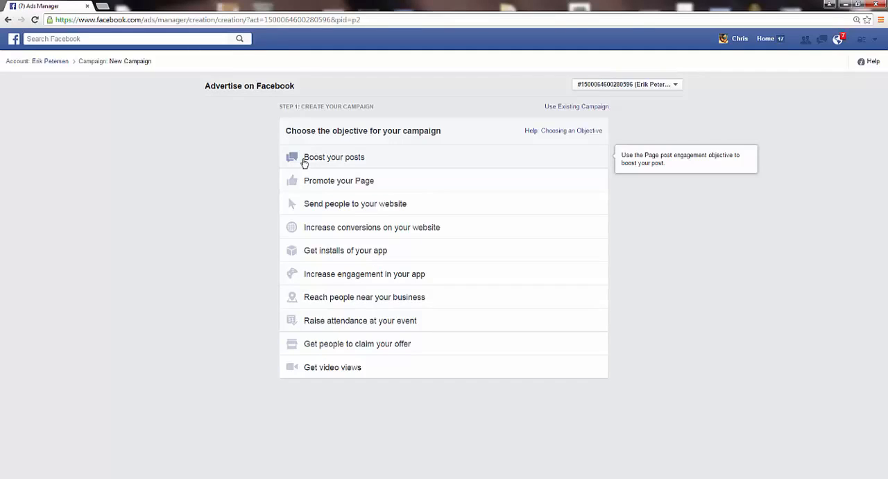
pyautogui.moveTo(322, 169)
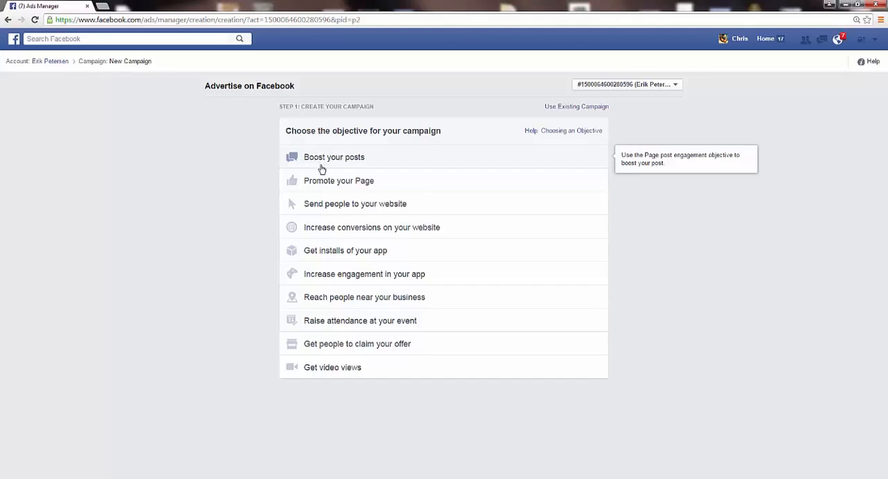
pyautogui.moveTo(310, 186)
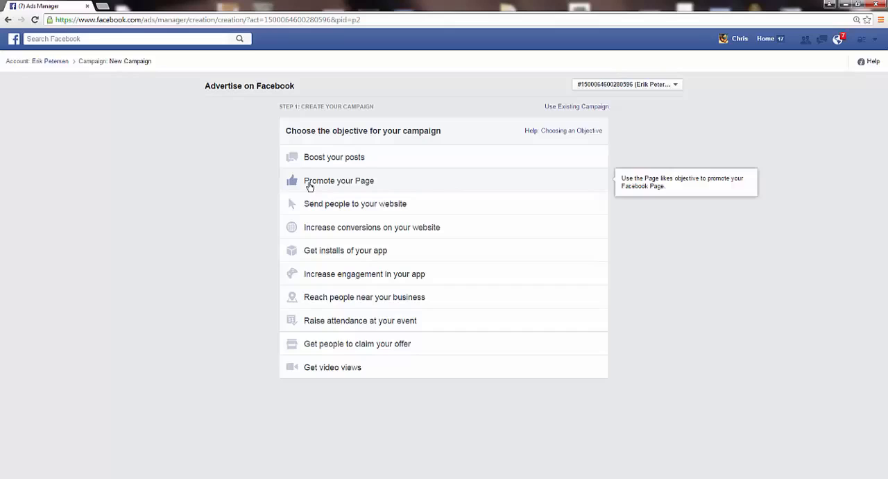
pyautogui.moveTo(319, 166)
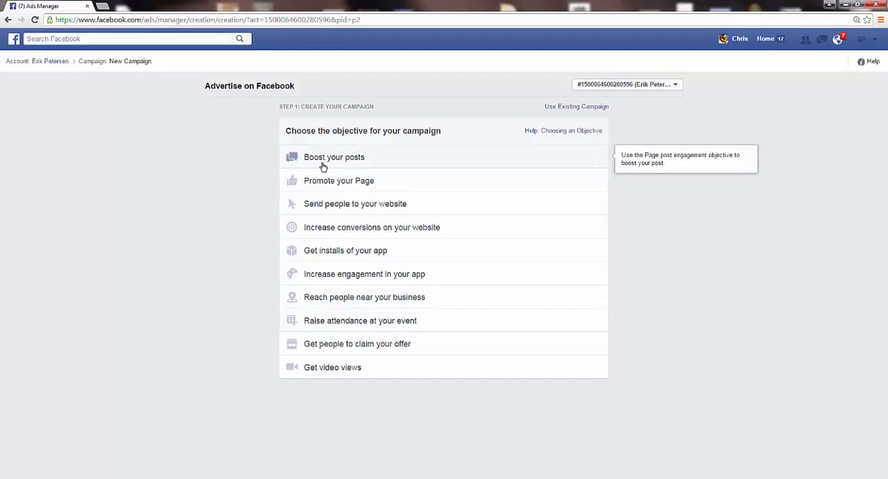
pyautogui.moveTo(341, 214)
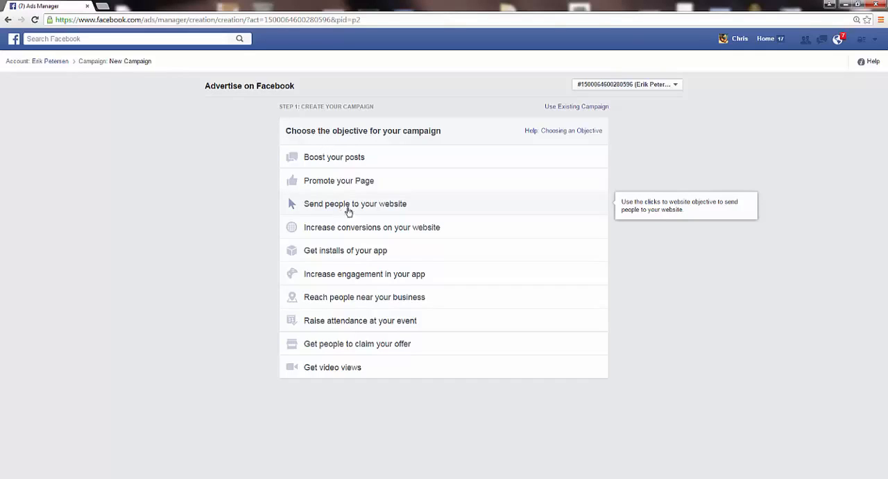
pyautogui.moveTo(361, 205)
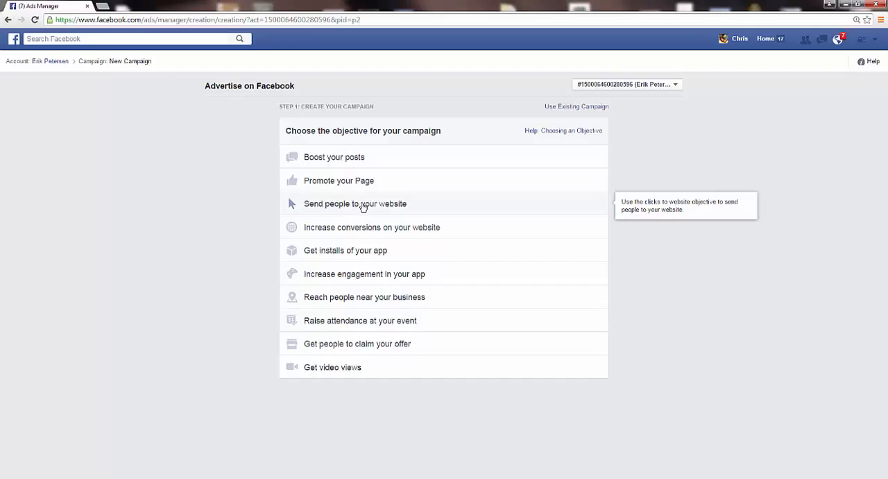
pyautogui.moveTo(347, 233)
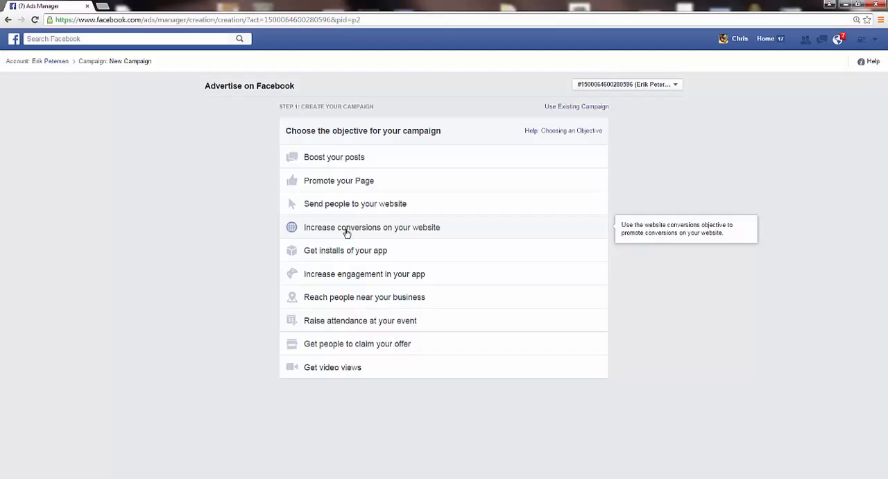
pyautogui.moveTo(341, 227)
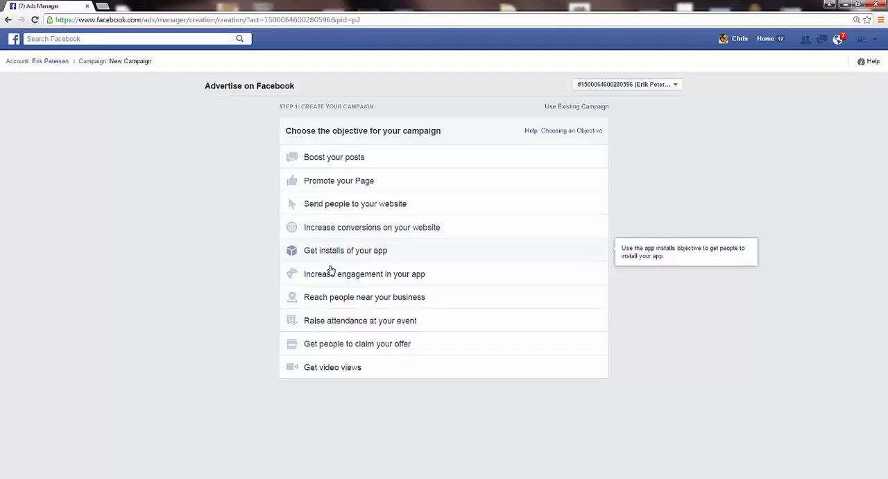
pyautogui.moveTo(313, 255)
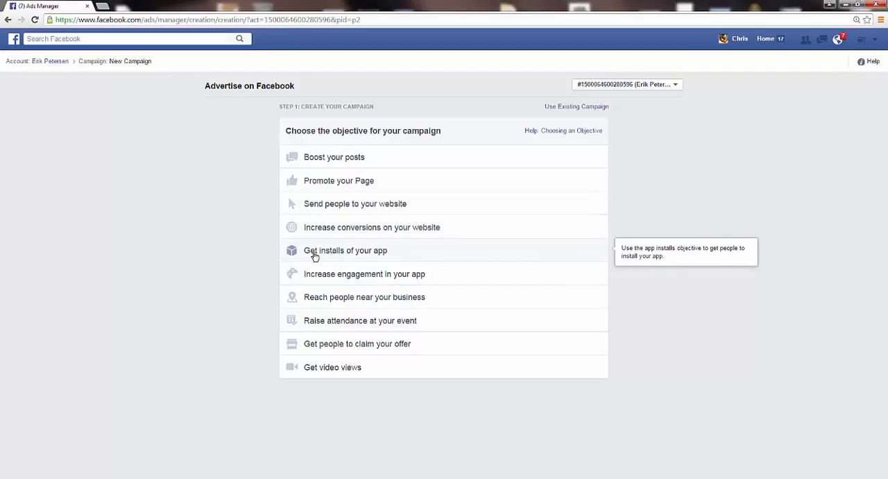
pyautogui.moveTo(361, 261)
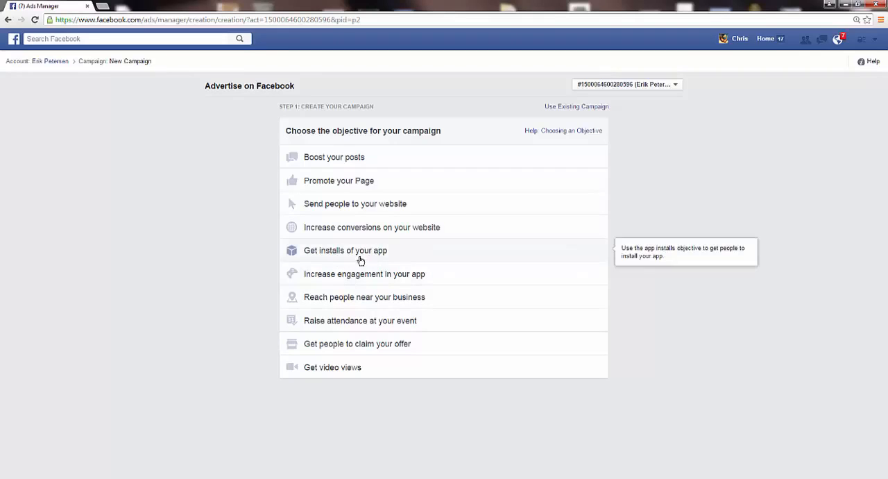
pyautogui.moveTo(330, 277)
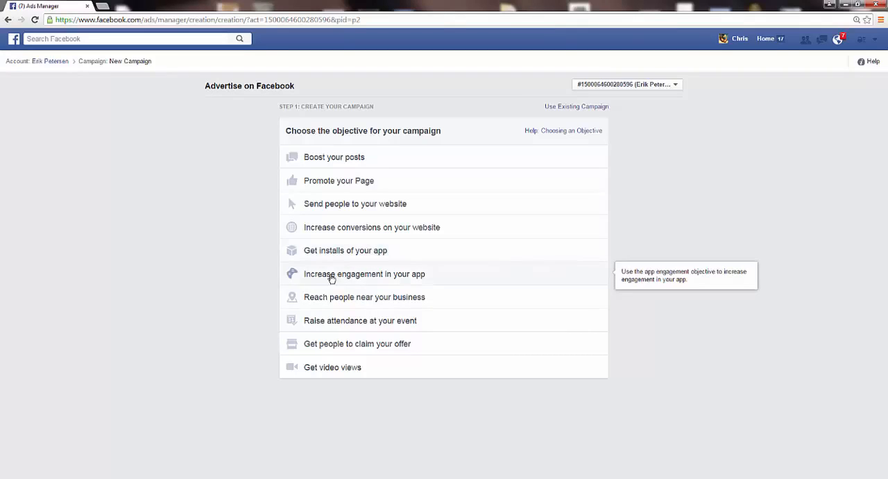
pyautogui.moveTo(372, 279)
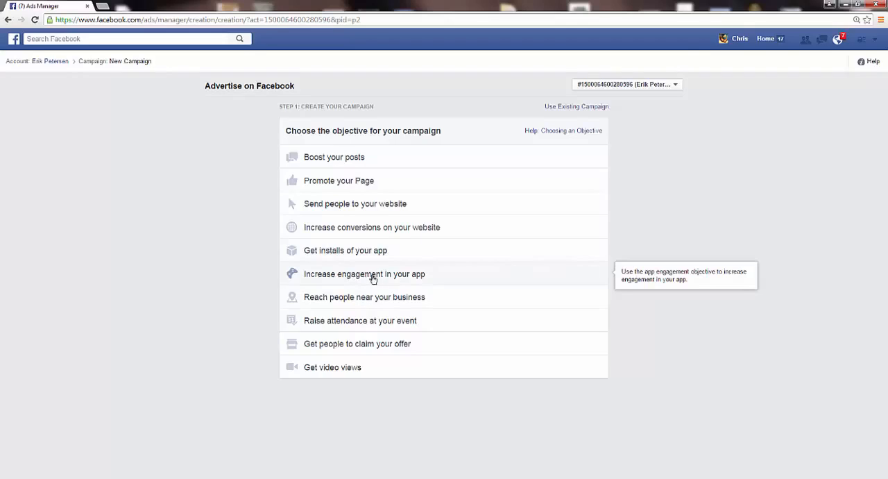
pyautogui.moveTo(386, 271)
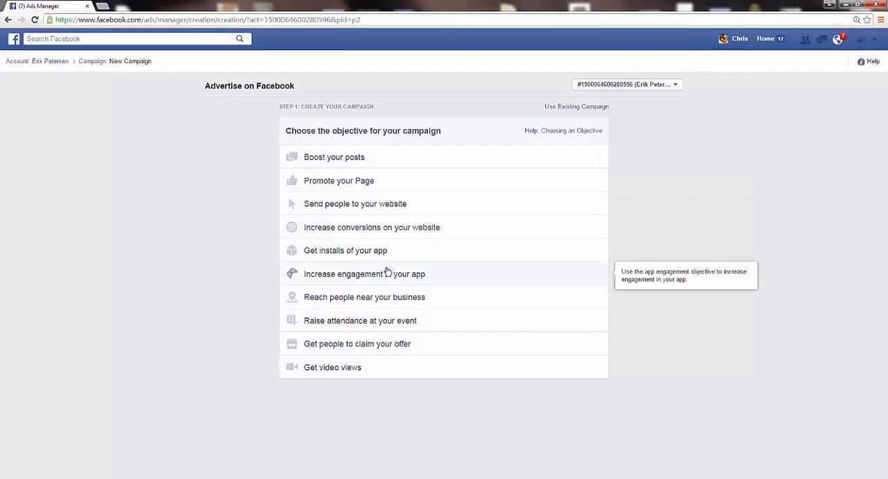
pyautogui.moveTo(378, 297)
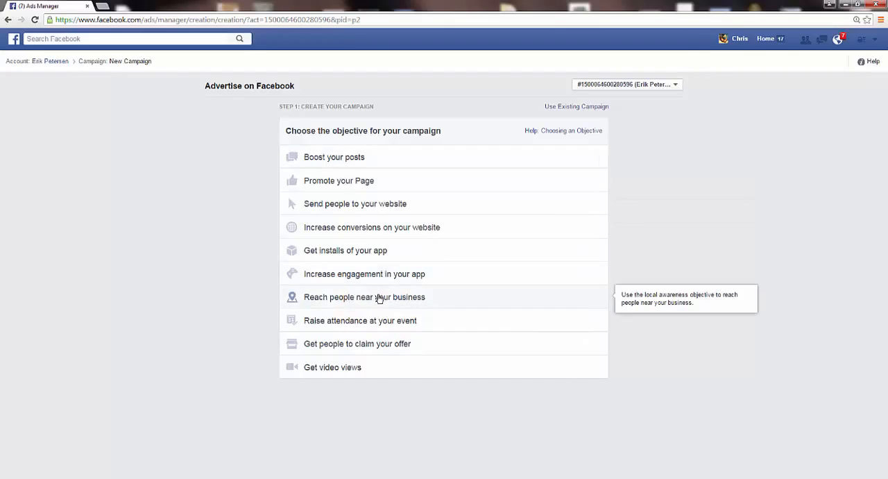
pyautogui.moveTo(380, 303)
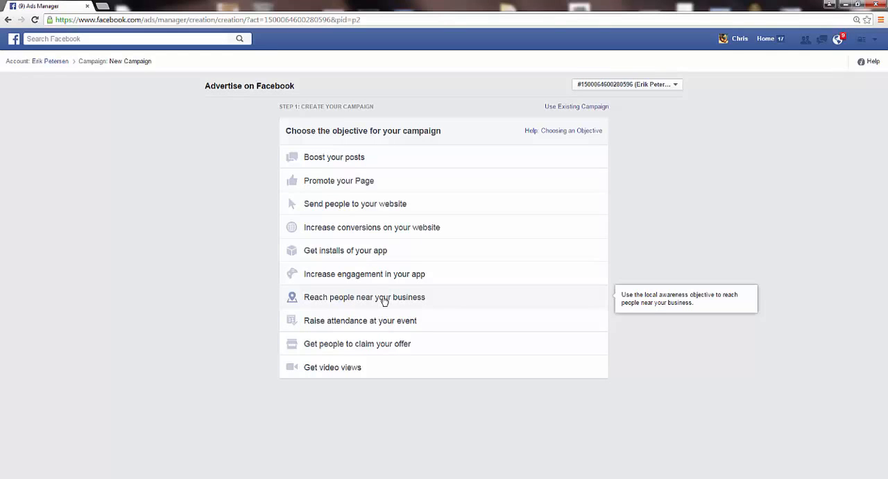
pyautogui.moveTo(338, 320)
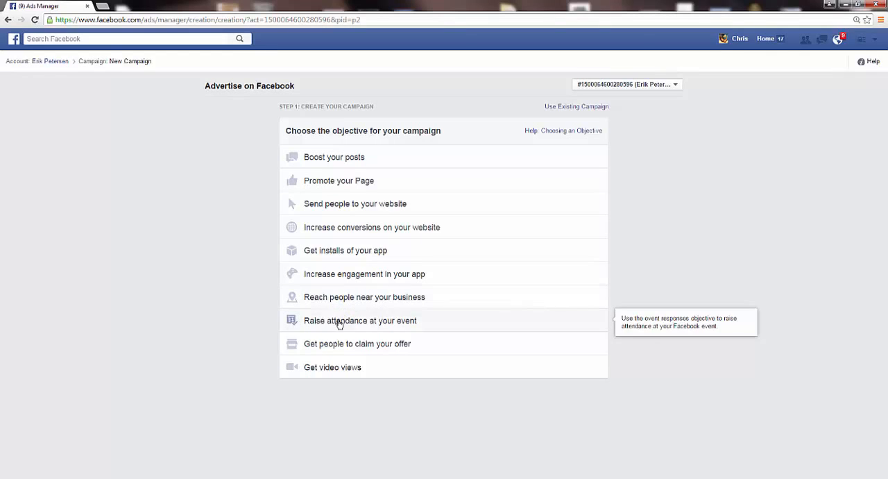
pyautogui.moveTo(363, 325)
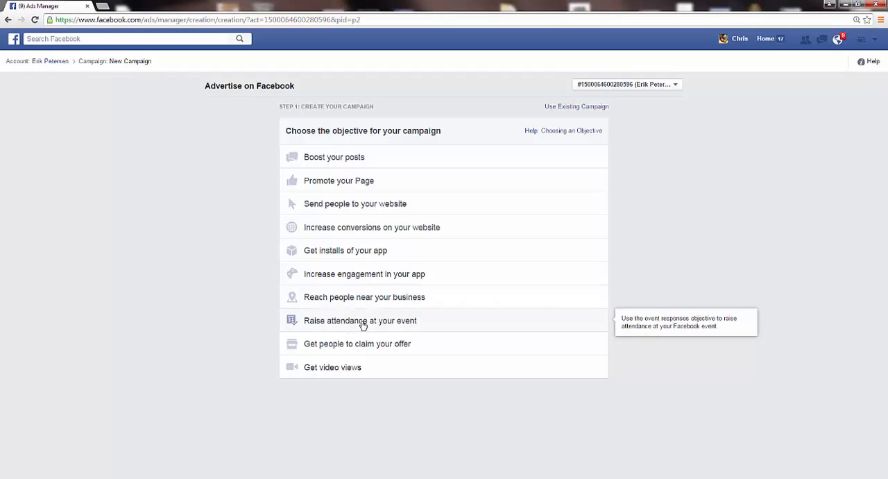
pyautogui.moveTo(375, 326)
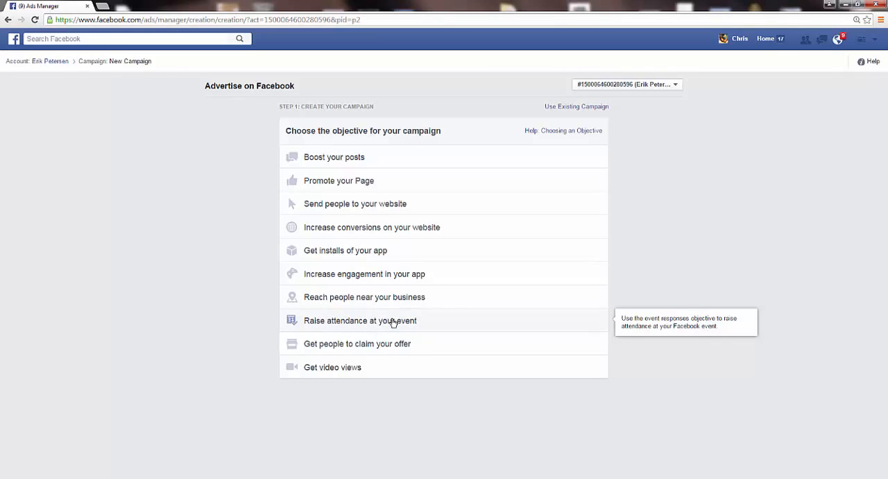
pyautogui.moveTo(299, 345)
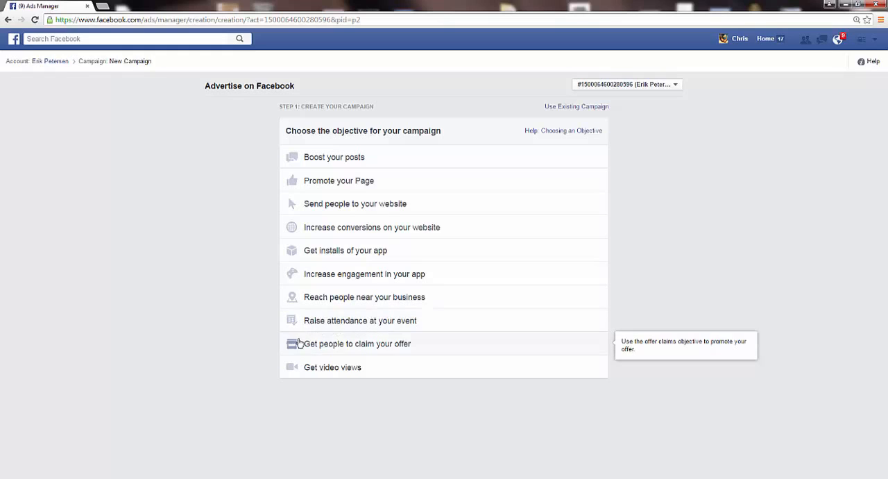
pyautogui.moveTo(330, 346)
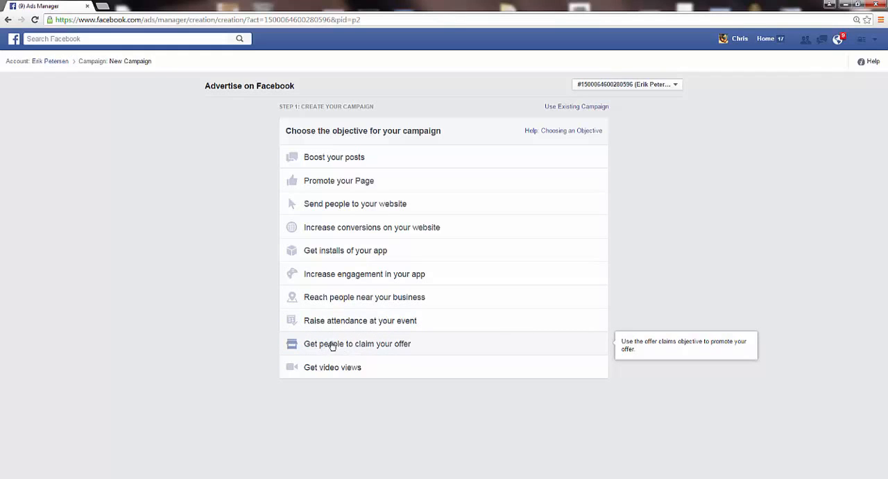
pyautogui.moveTo(347, 341)
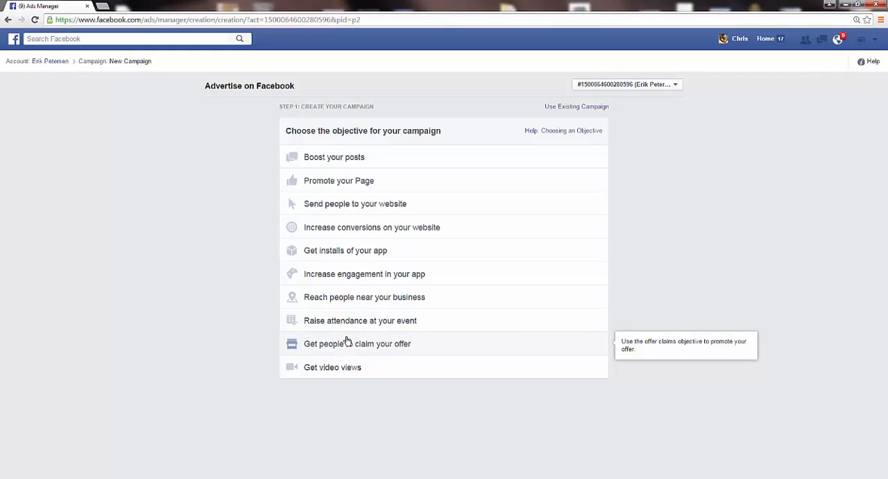
pyautogui.moveTo(327, 340)
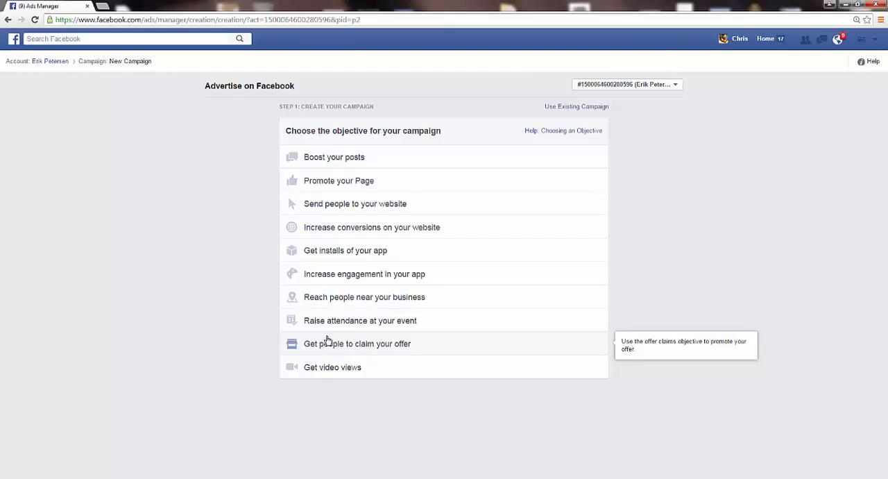
pyautogui.moveTo(330, 372)
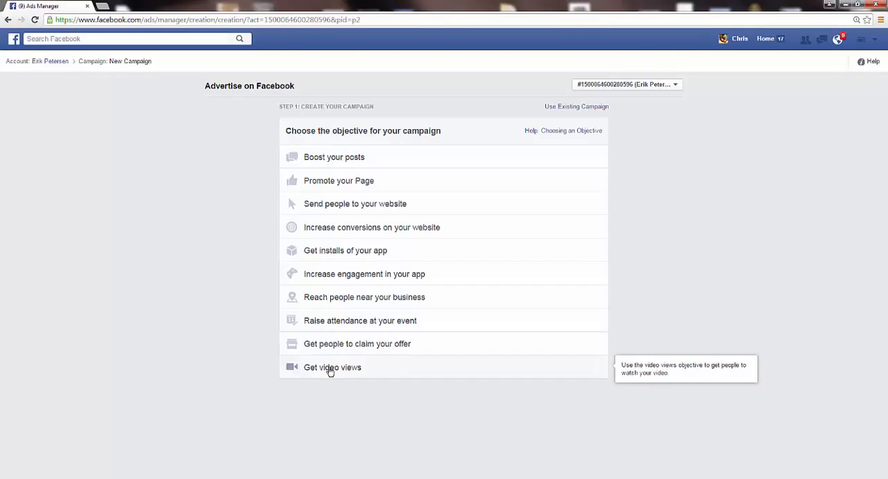
pyautogui.moveTo(302, 356)
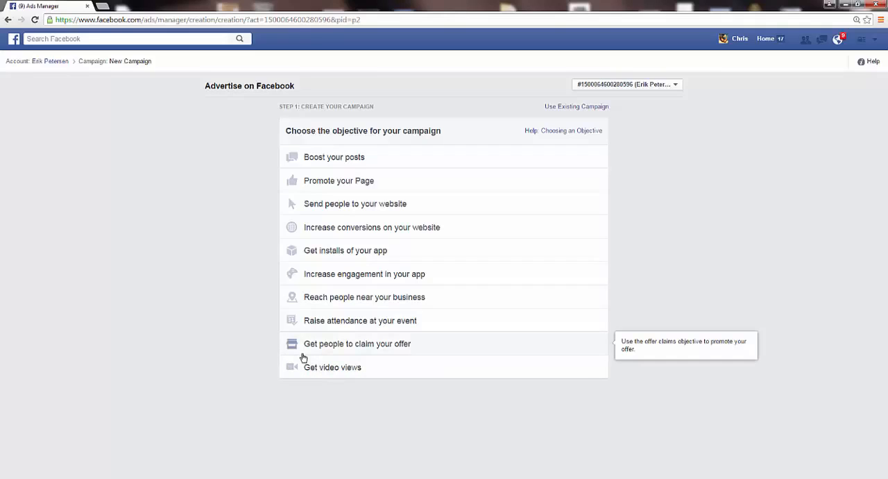
pyautogui.moveTo(292, 338)
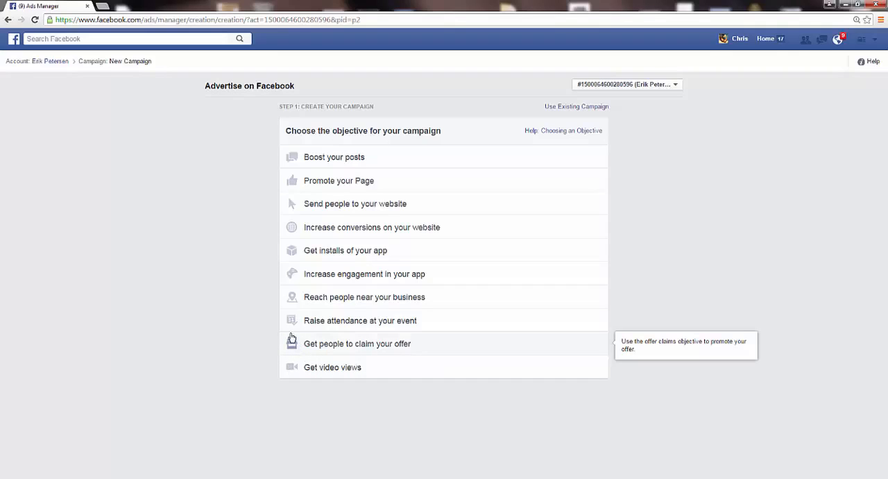
pyautogui.moveTo(136, 105)
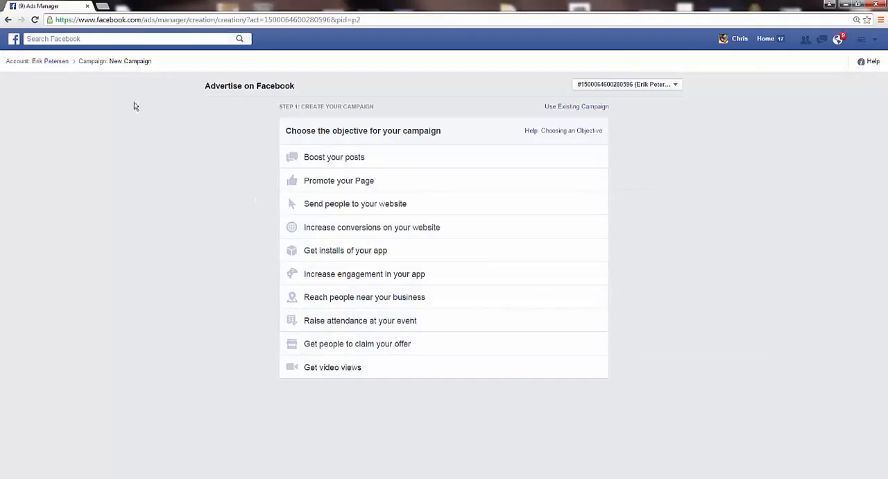
# - Return to the News Feed and open the account options menu from the top bar
pyautogui.click(14, 38)
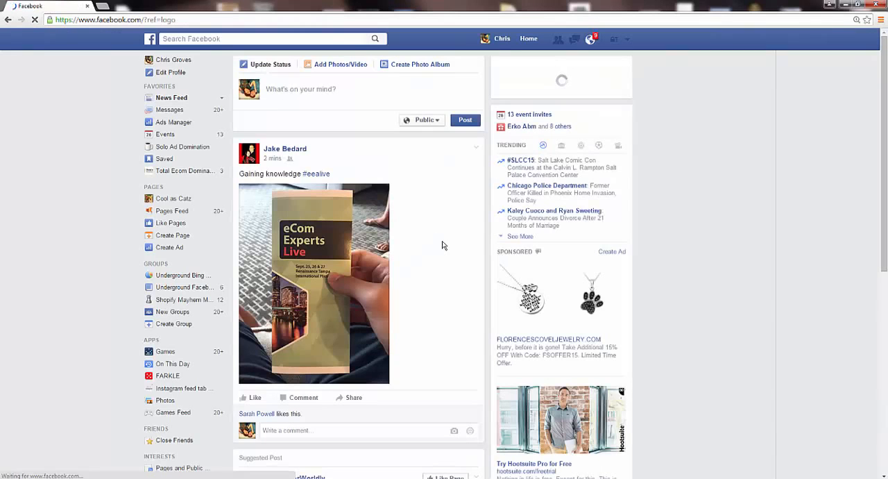
pyautogui.scroll(-3)
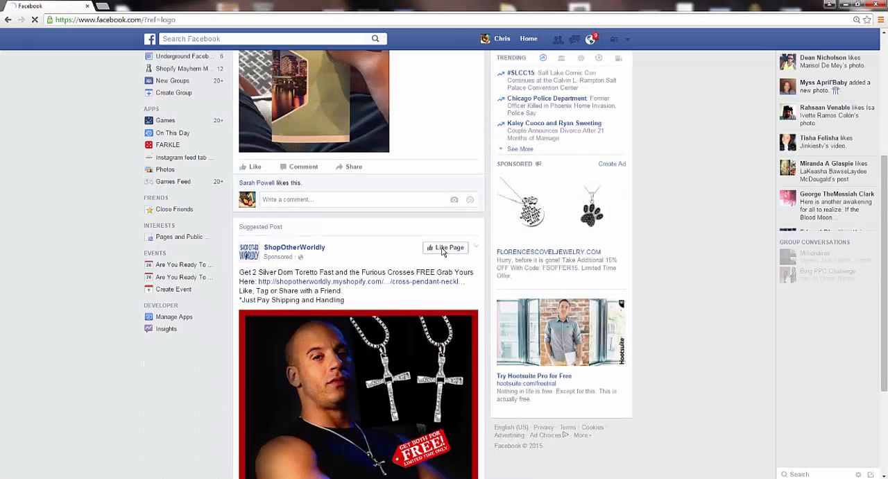
pyautogui.scroll(-3)
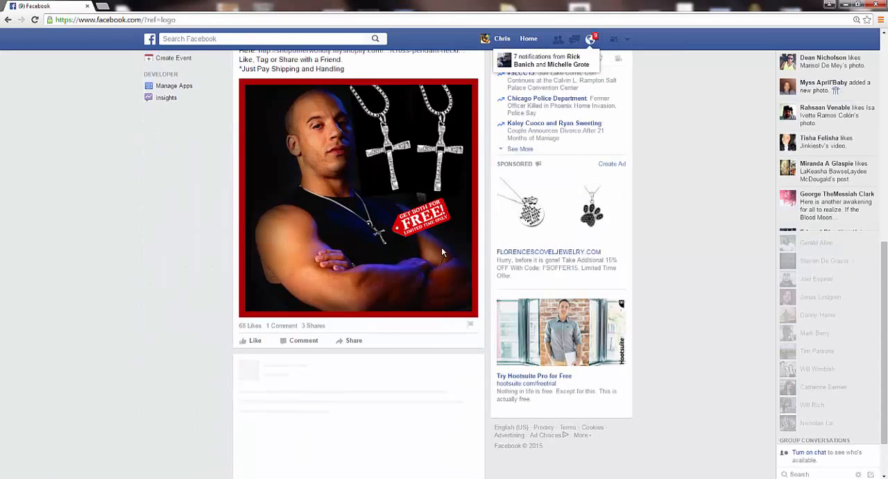
pyautogui.scroll(-3)
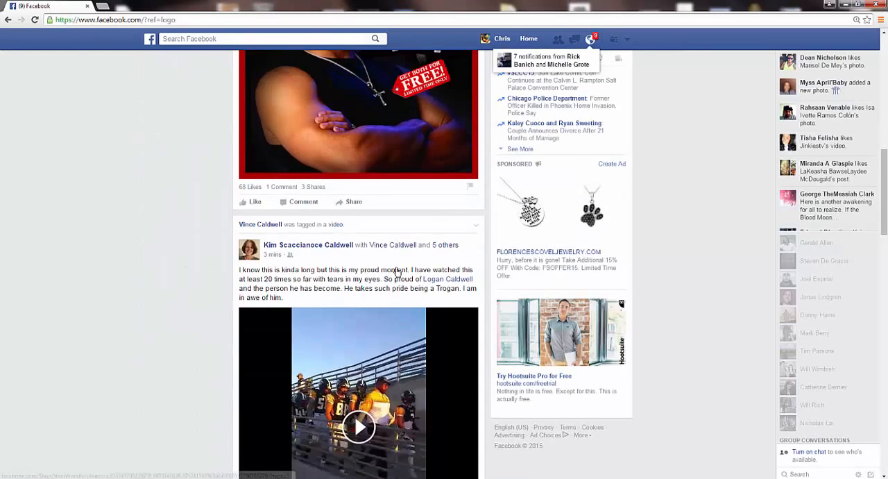
pyautogui.scroll(3)
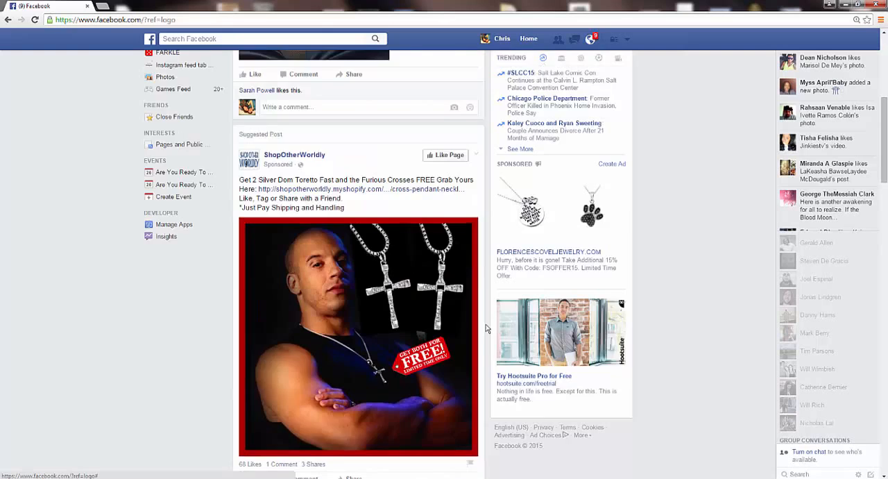
pyautogui.scroll(3)
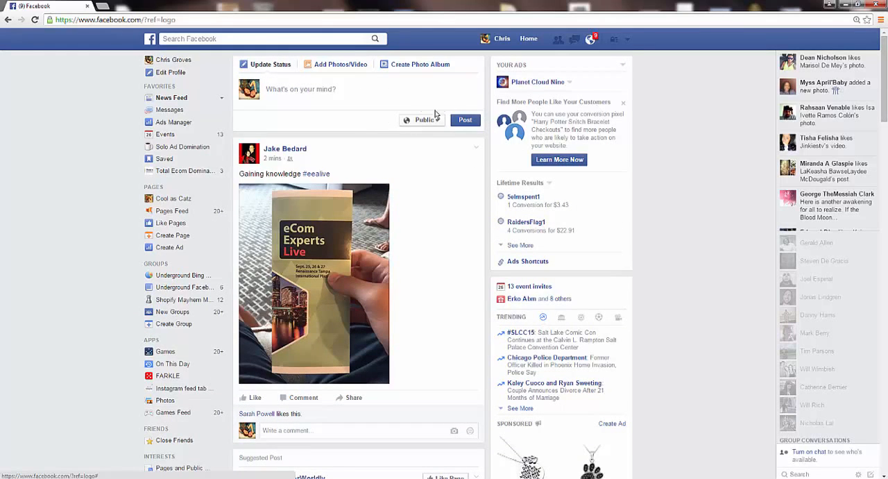
pyautogui.click(633, 39)
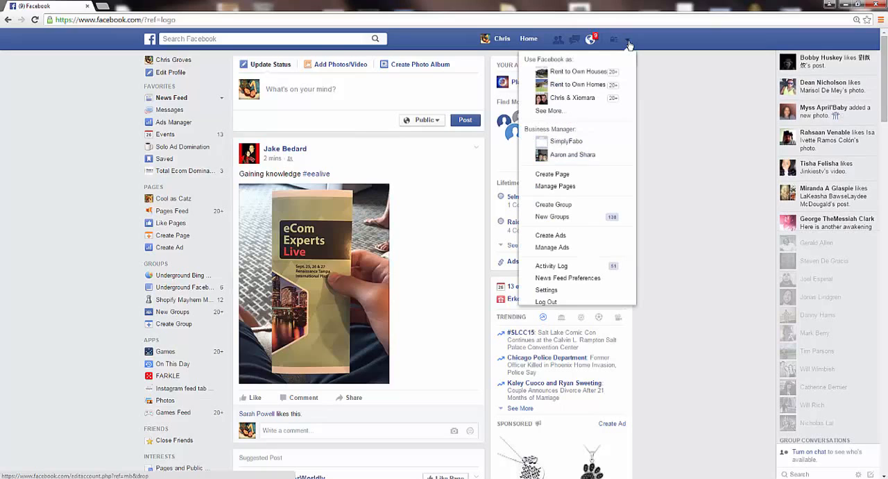
pyautogui.moveTo(552, 216)
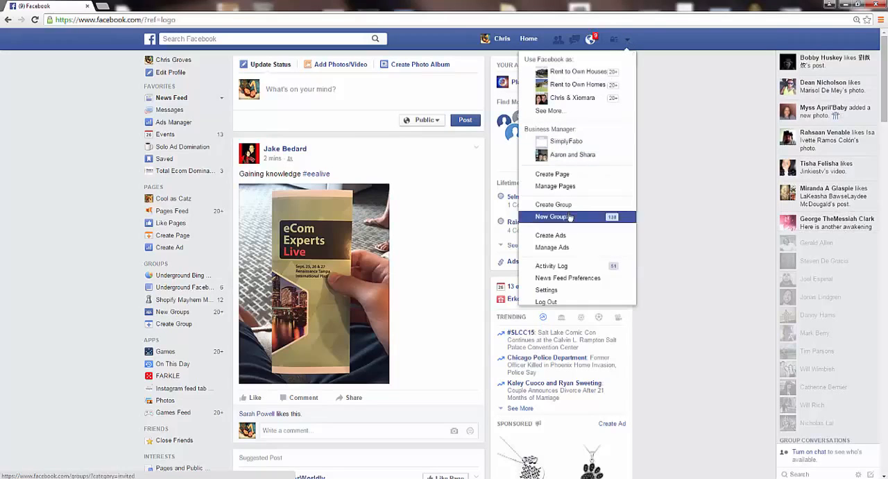
# - Choose Create Page from the account menu to reach the page type choices
pyautogui.click(552, 174)
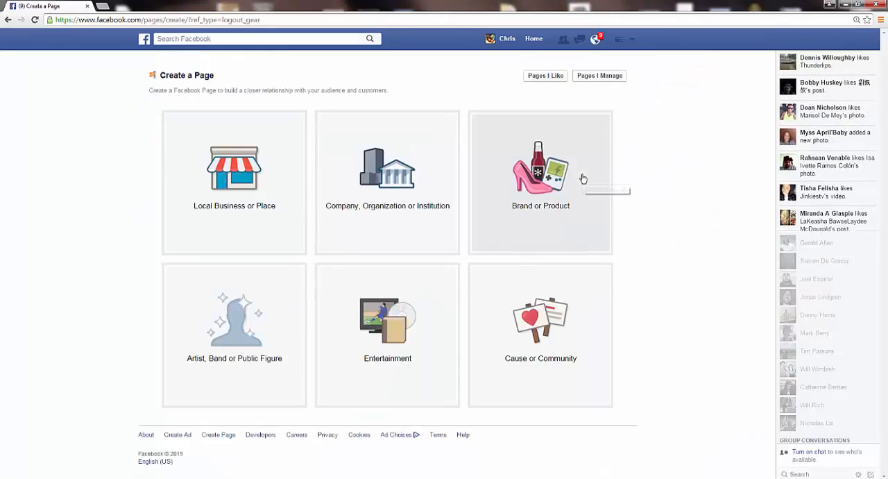
pyautogui.moveTo(582, 179)
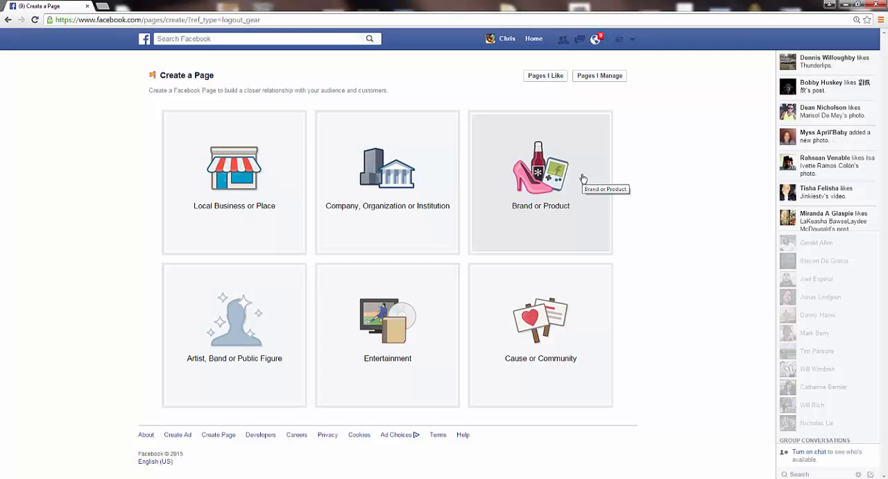
pyautogui.moveTo(571, 183)
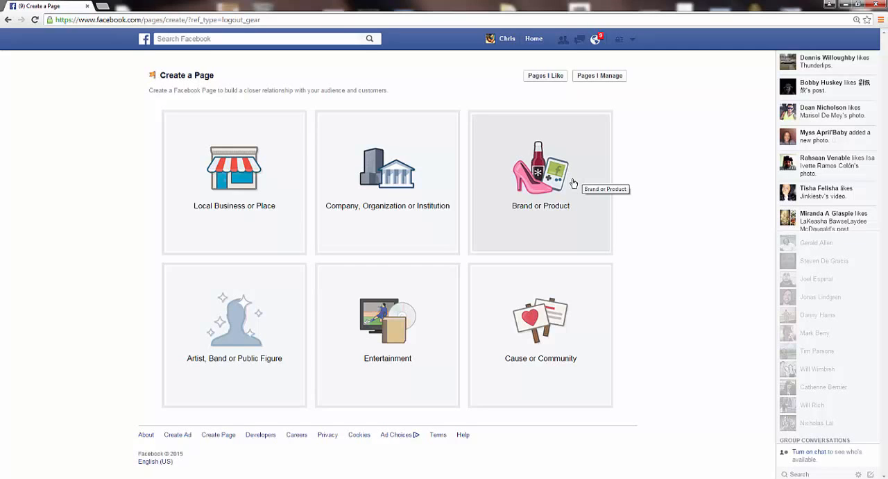
pyautogui.moveTo(476, 231)
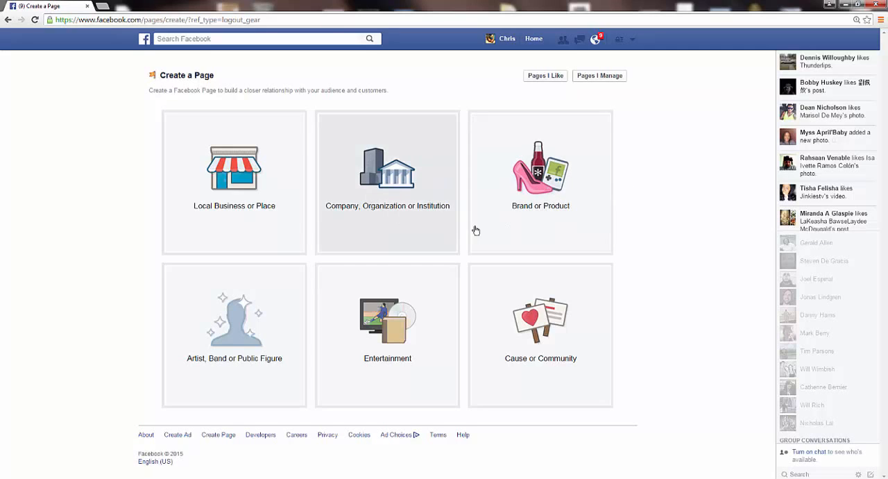
pyautogui.moveTo(541, 201)
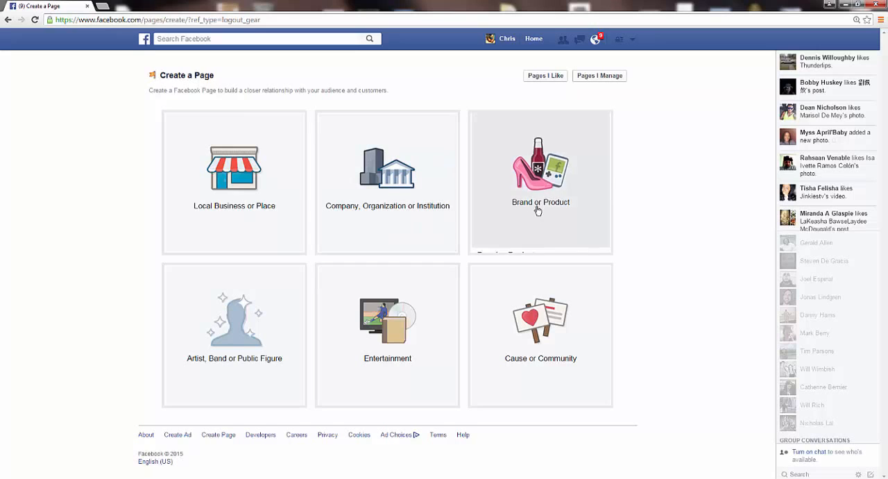
# - Choose Brand or Product, Website category, and name the page 'Cool Awesome Things'
pyautogui.click(541, 183)
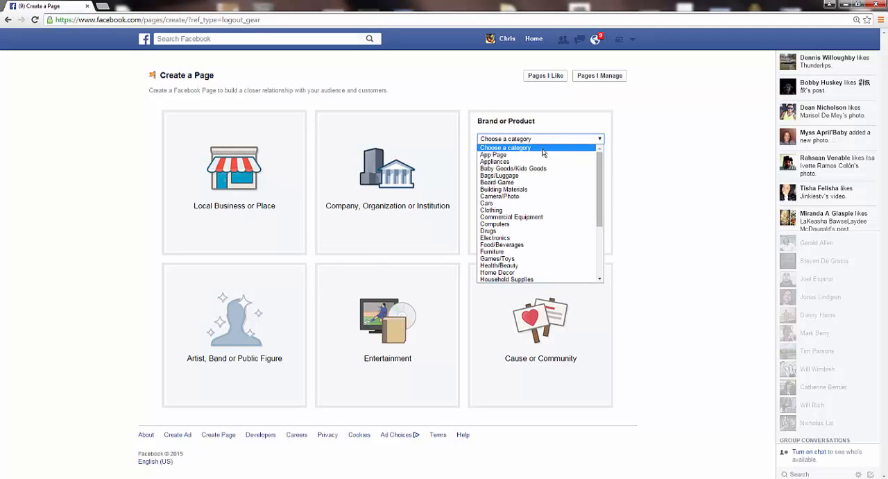
pyautogui.scroll(-3)
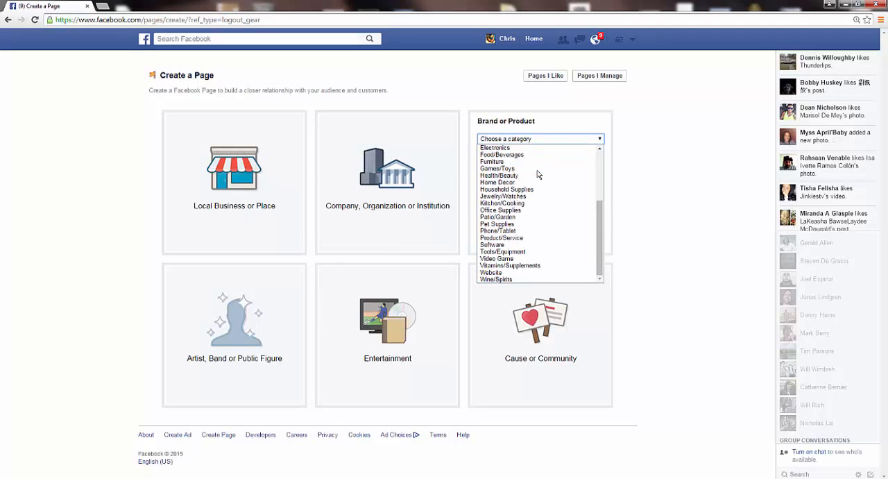
pyautogui.moveTo(492, 272)
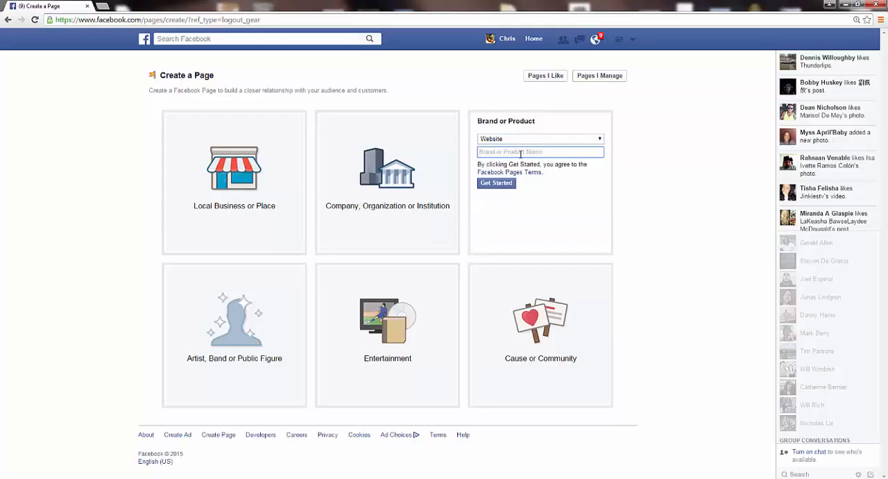
pyautogui.write('Cool Awesome')
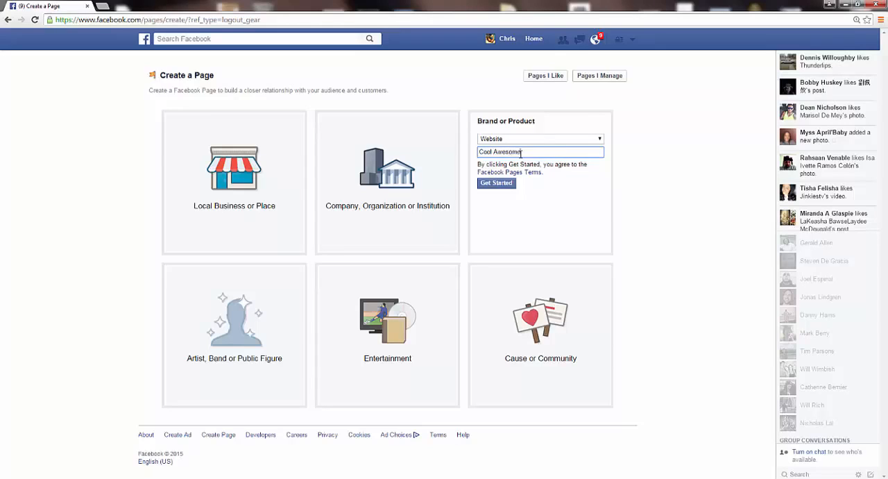
pyautogui.write('Things')
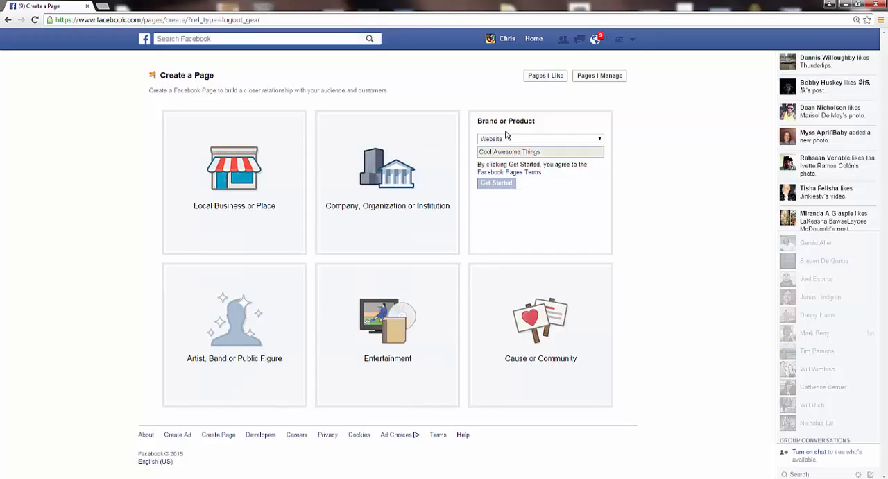
# - Create the page with Get Started and skip the About details and website address
pyautogui.click(496, 183)
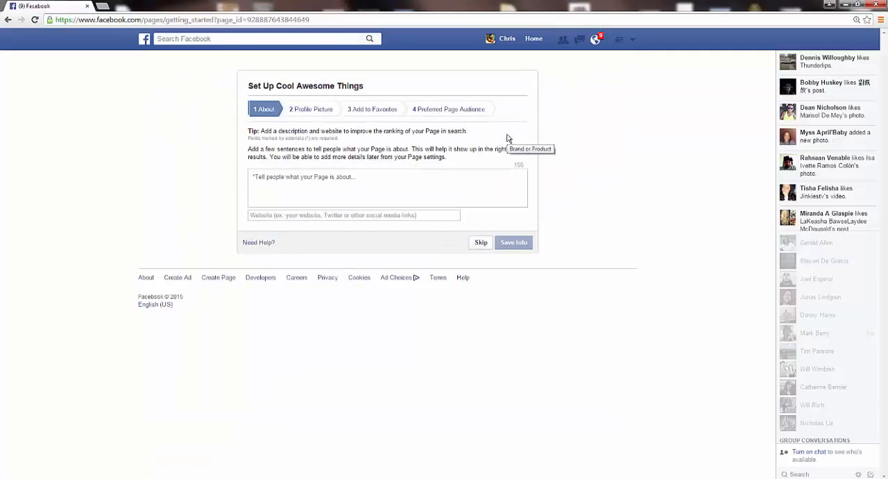
pyautogui.click(388, 191)
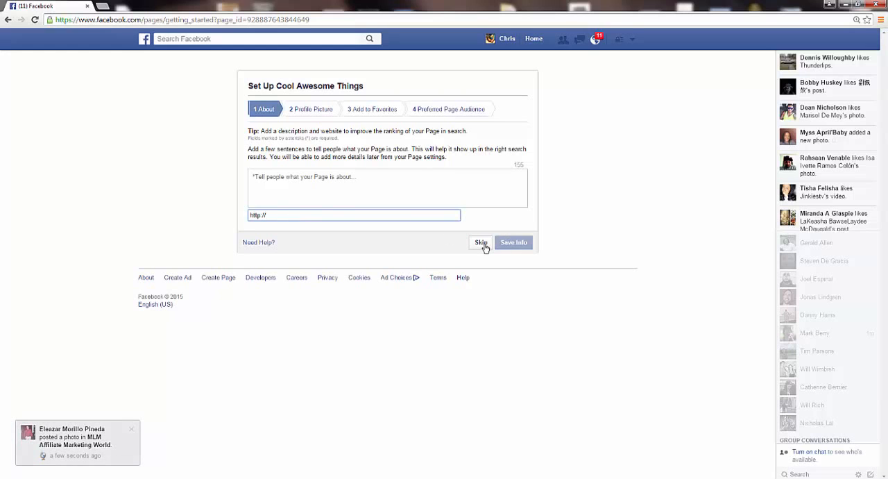
pyautogui.click(481, 242)
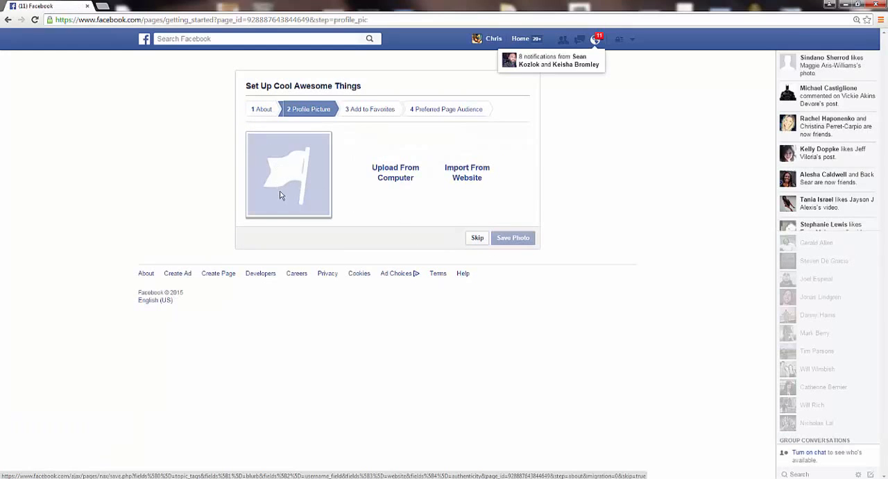
pyautogui.moveTo(317, 210)
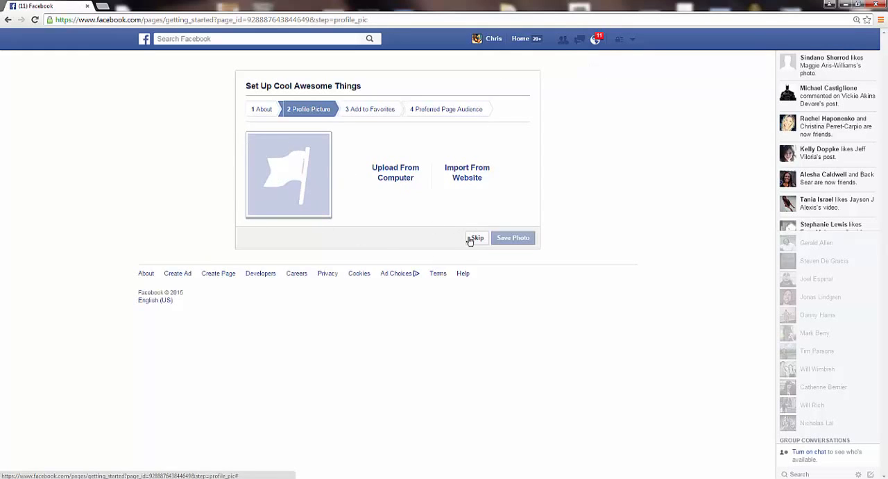
# - Skip the profile picture and favourites steps, then save the default Preferred Page Audience
pyautogui.click(476, 237)
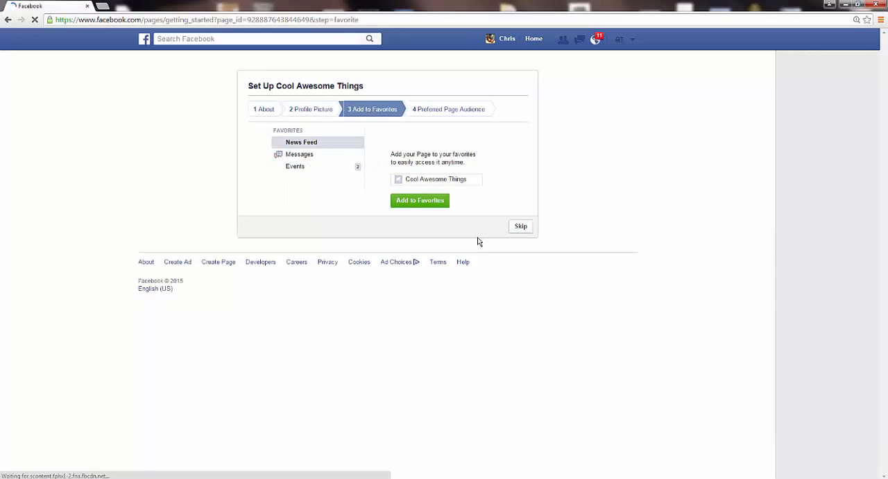
pyautogui.click(595, 38)
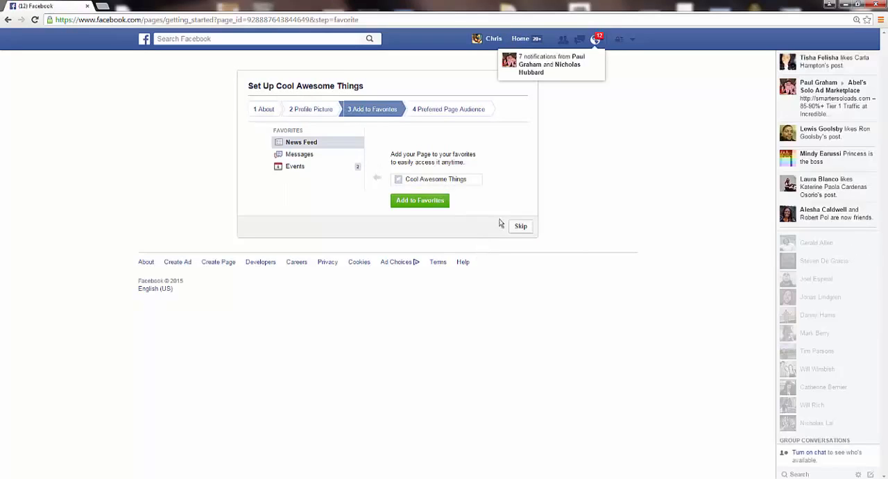
pyautogui.click(521, 225)
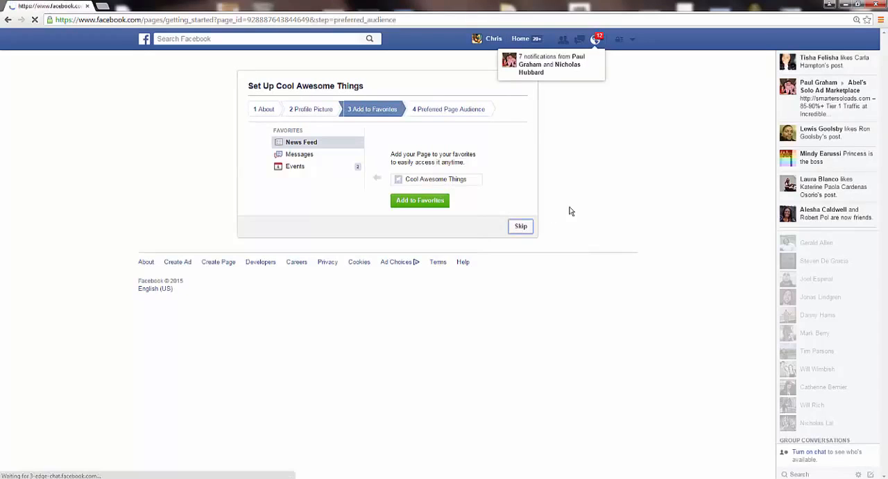
pyautogui.click(520, 225)
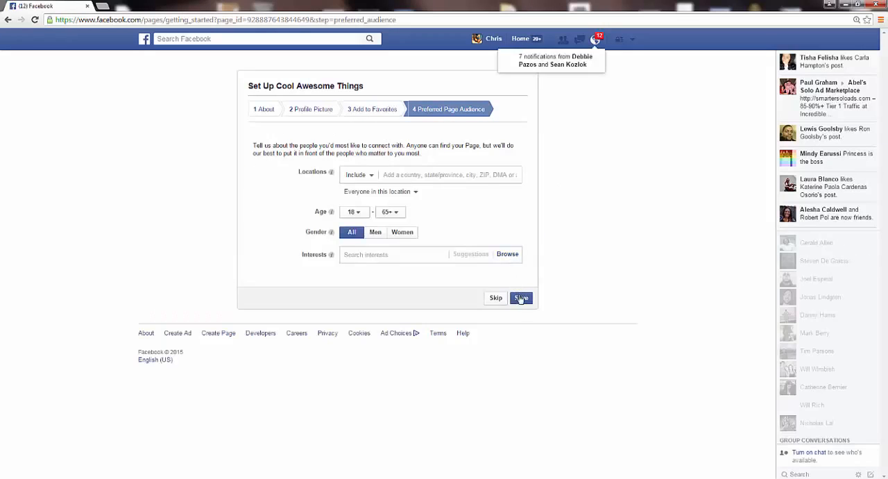
pyautogui.click(522, 297)
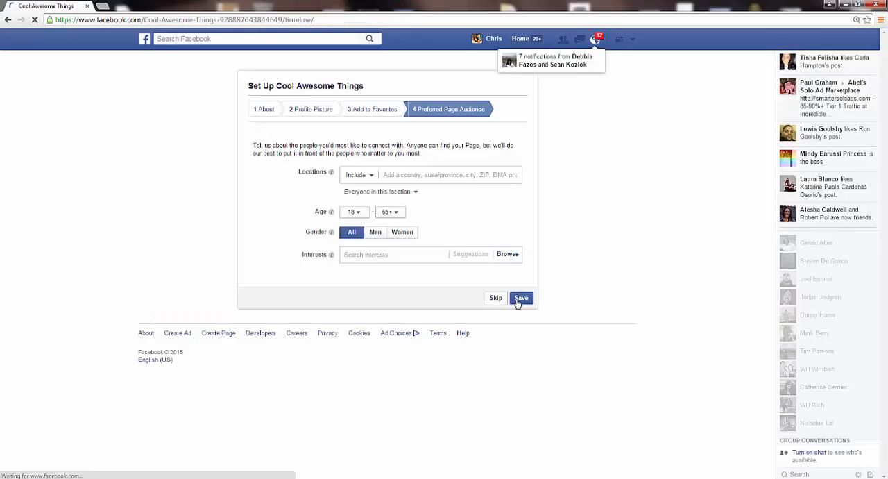
pyautogui.click(522, 297)
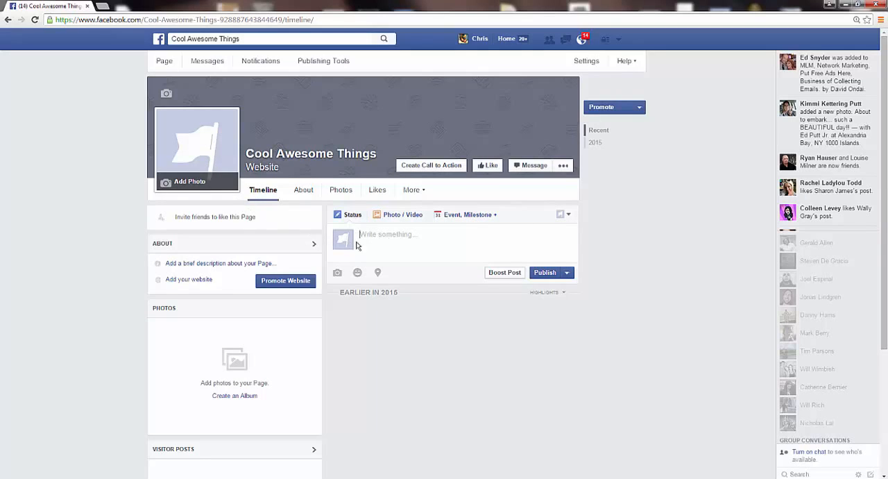
pyautogui.moveTo(313, 165)
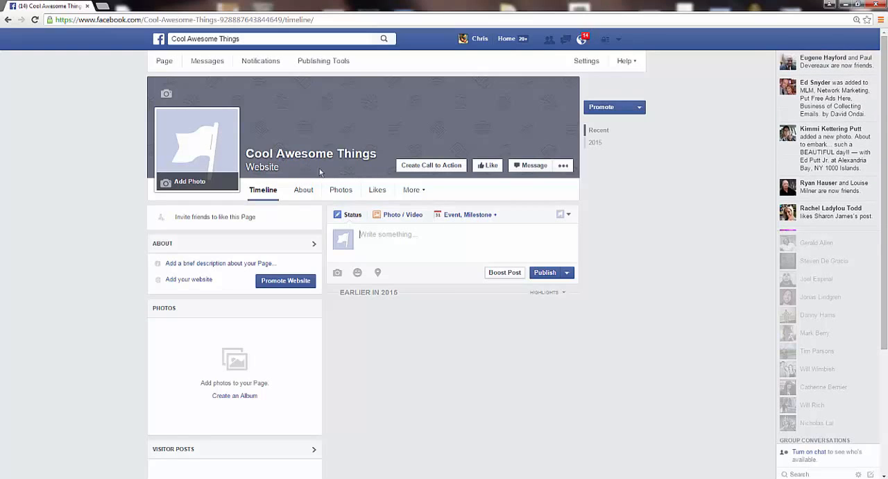
pyautogui.moveTo(234, 154)
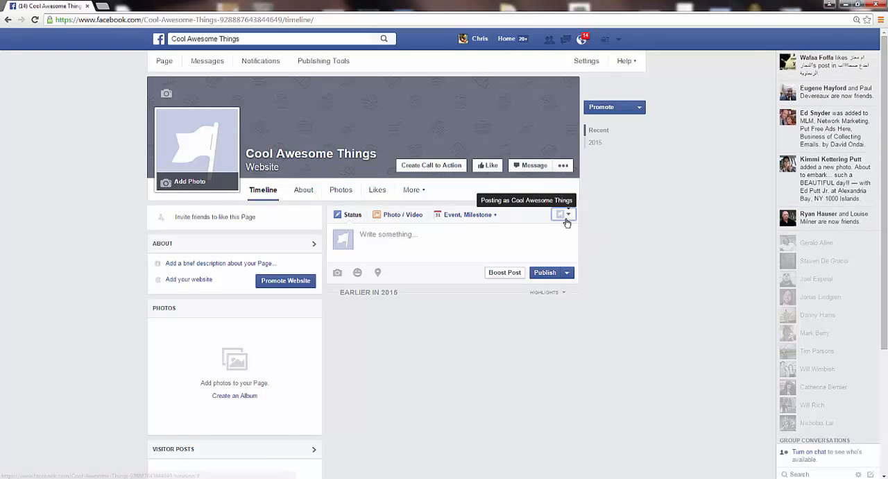
pyautogui.click(566, 213)
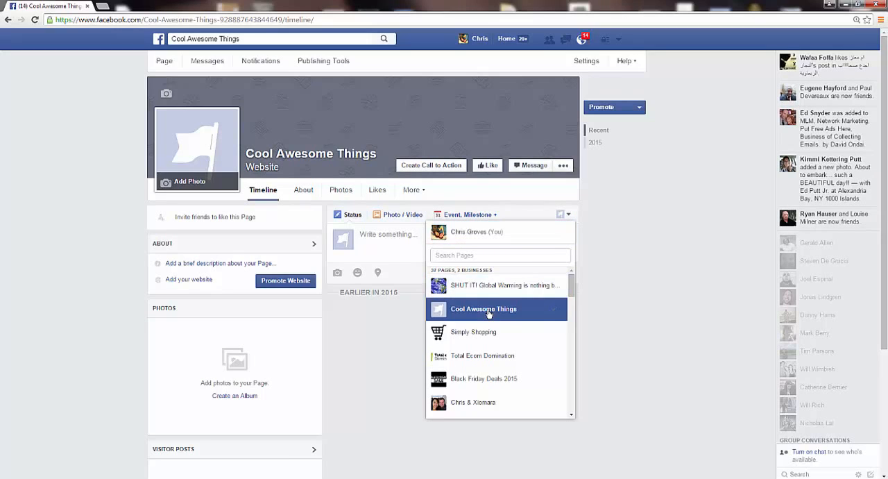
pyautogui.click(483, 308)
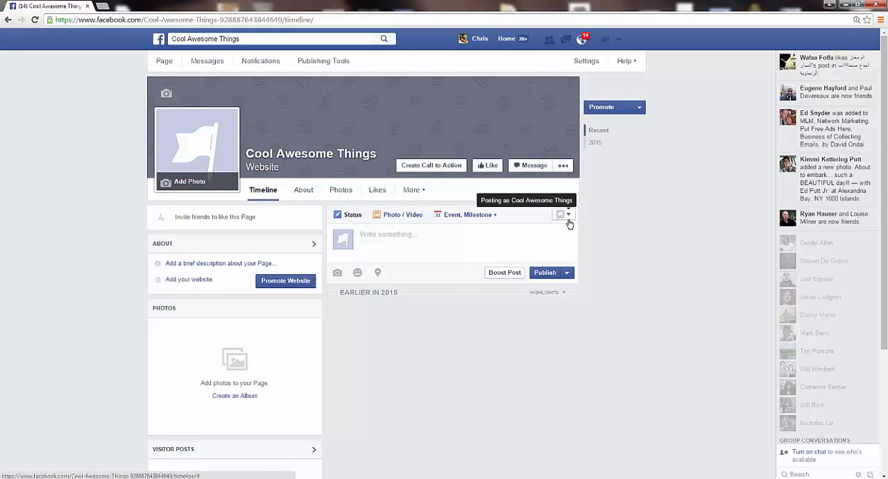
pyautogui.moveTo(508, 229)
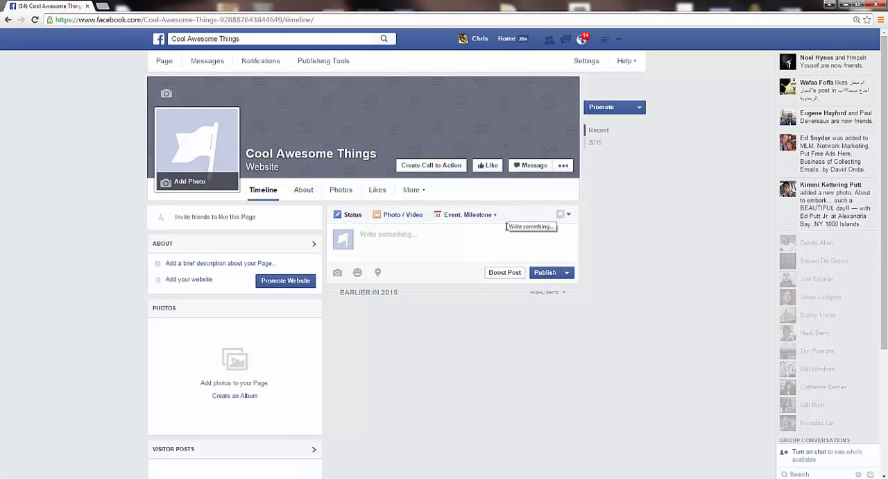
pyautogui.click(444, 240)
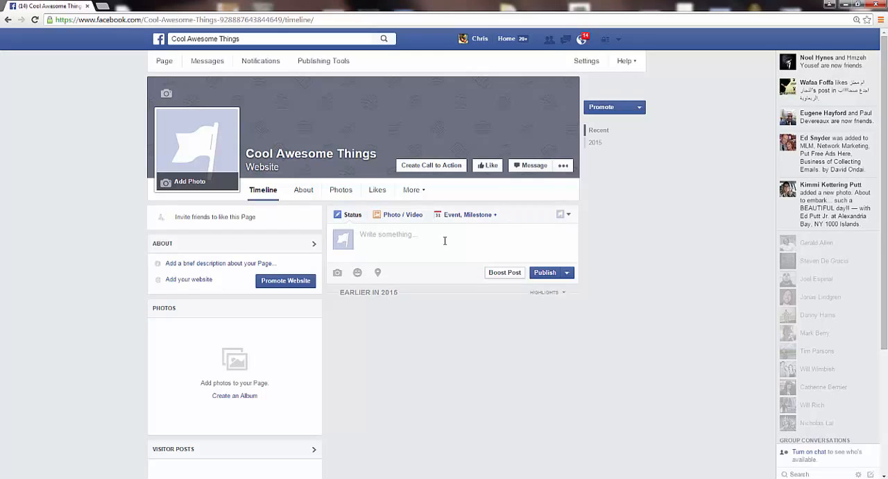
# - Write 'Come down to my bakery for 50% off today only.' in the status box and select it
pyautogui.write('Come down')
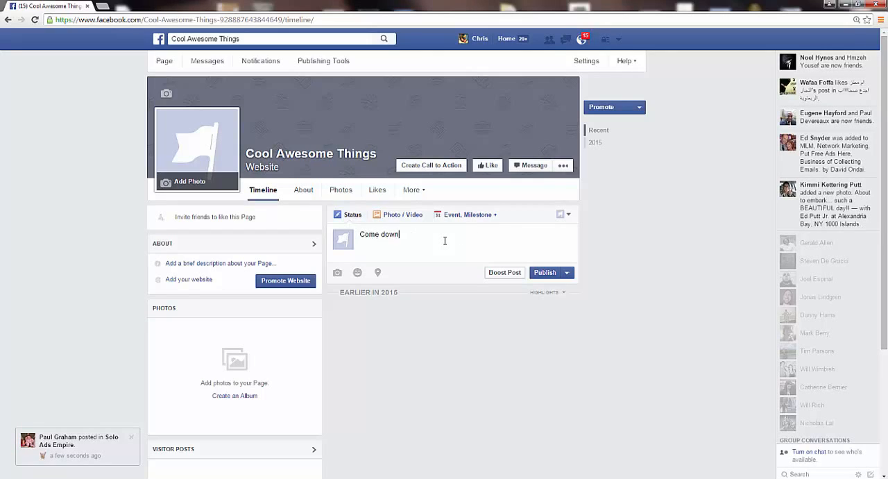
pyautogui.write('to my barker')
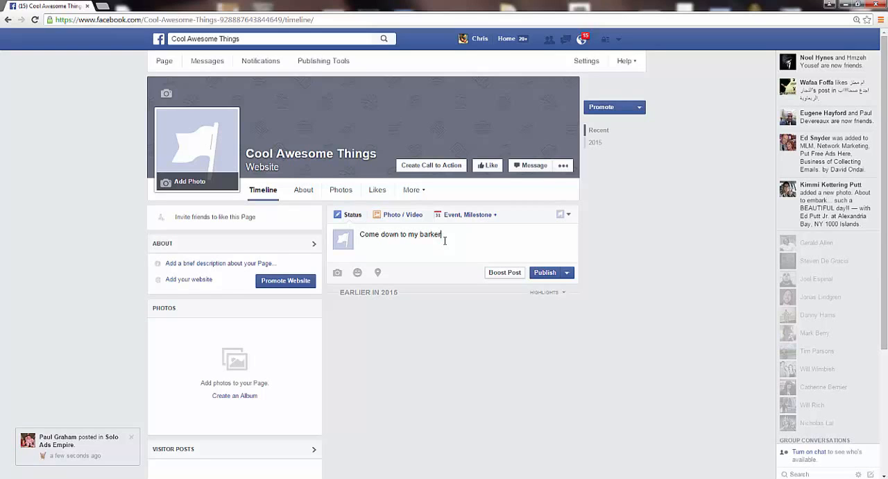
pyautogui.write('bakey')
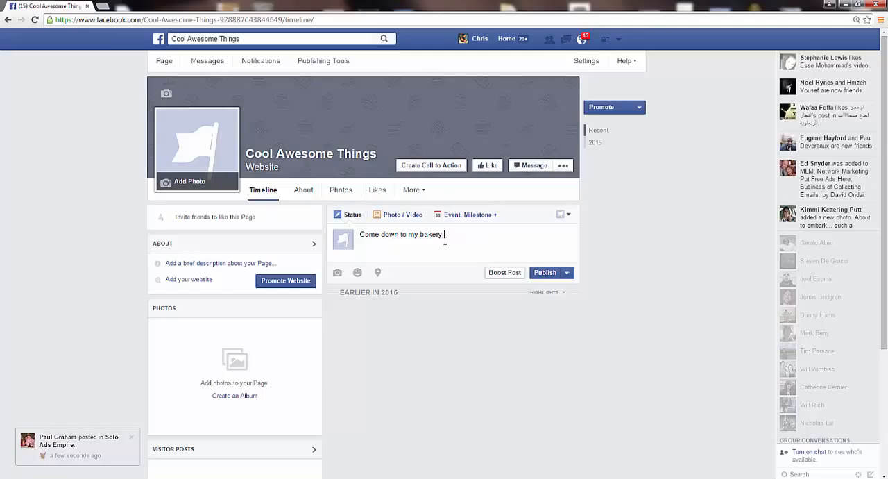
pyautogui.write('for 50% off')
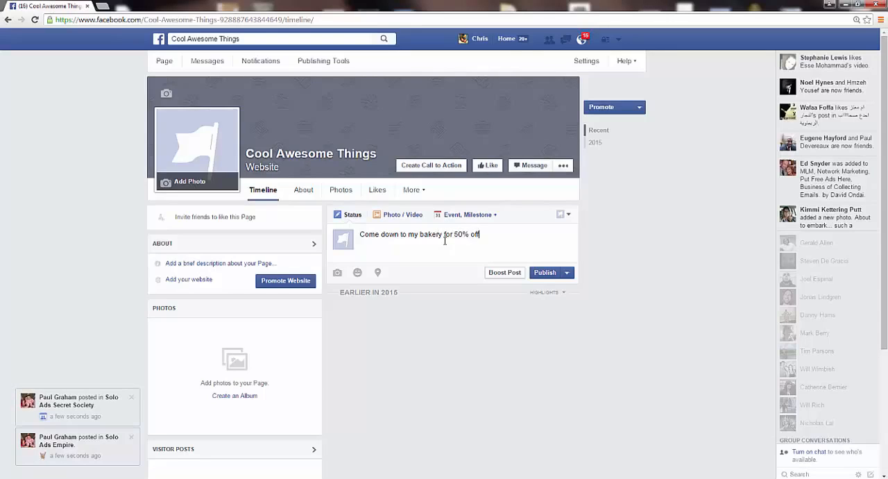
pyautogui.write('today')
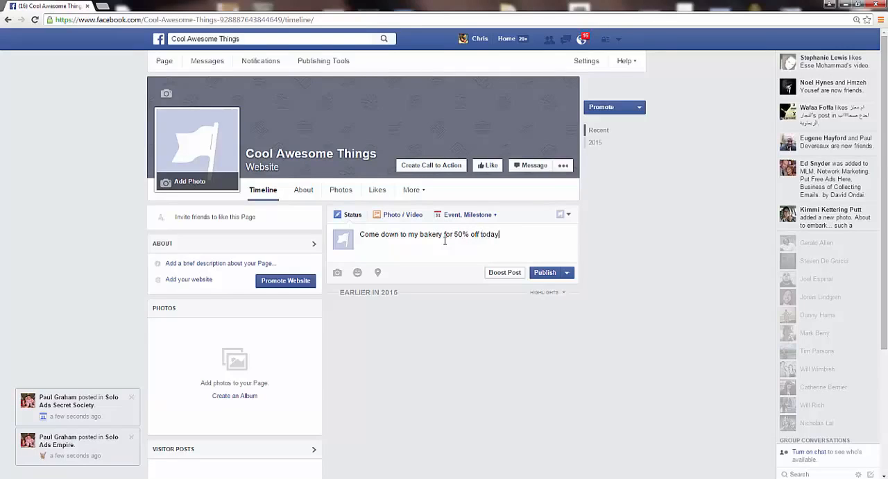
pyautogui.write('only.')
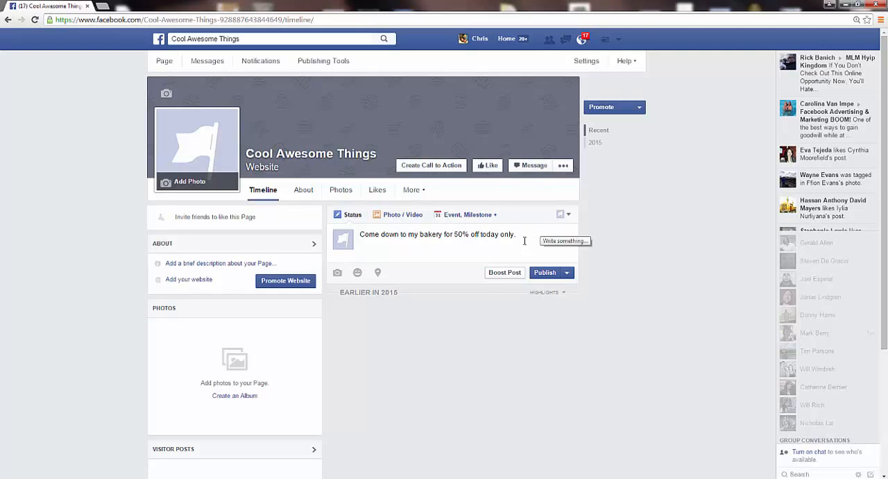
pyautogui.tripleClick(437, 233)
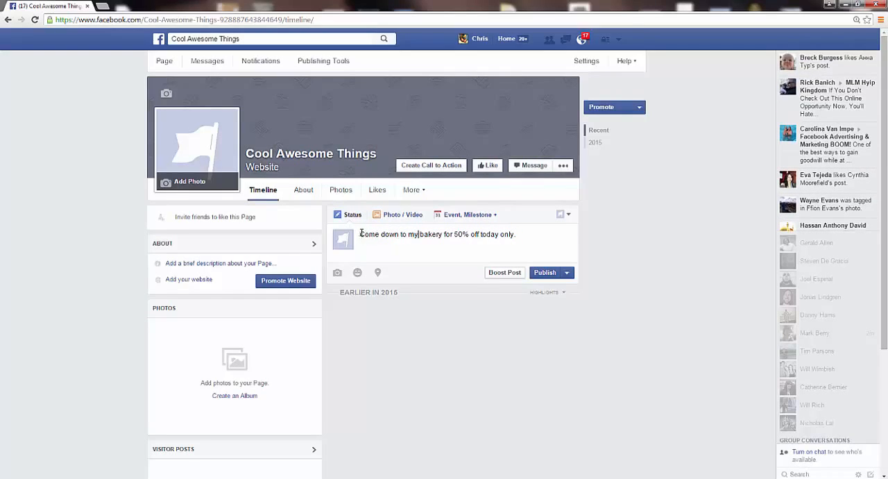
pyautogui.tripleClick(435, 233)
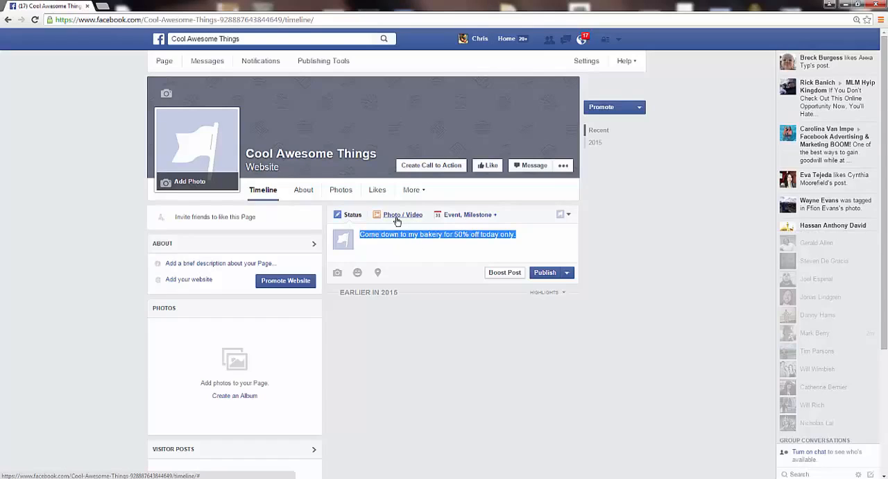
# - Attach the pool photo to the post draft via Photo / Video
pyautogui.click(401, 213)
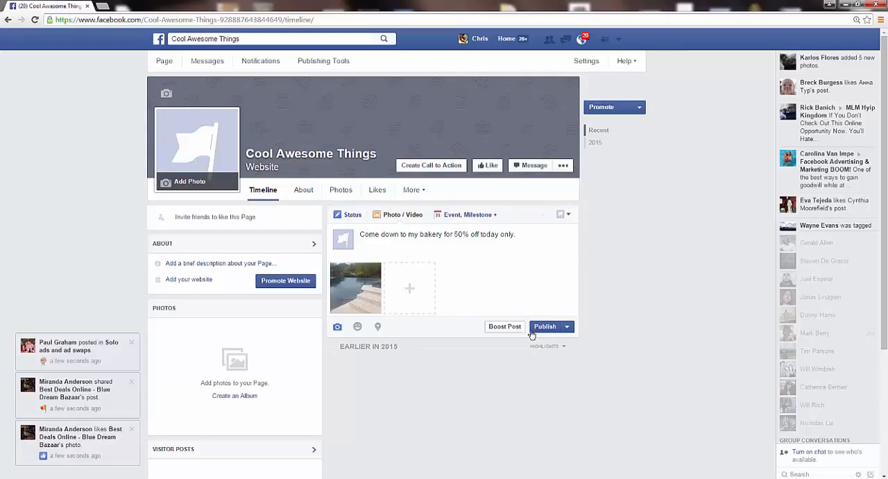
# - Publish the 50% off post with its pool photo and review it on the page timeline
pyautogui.click(544, 326)
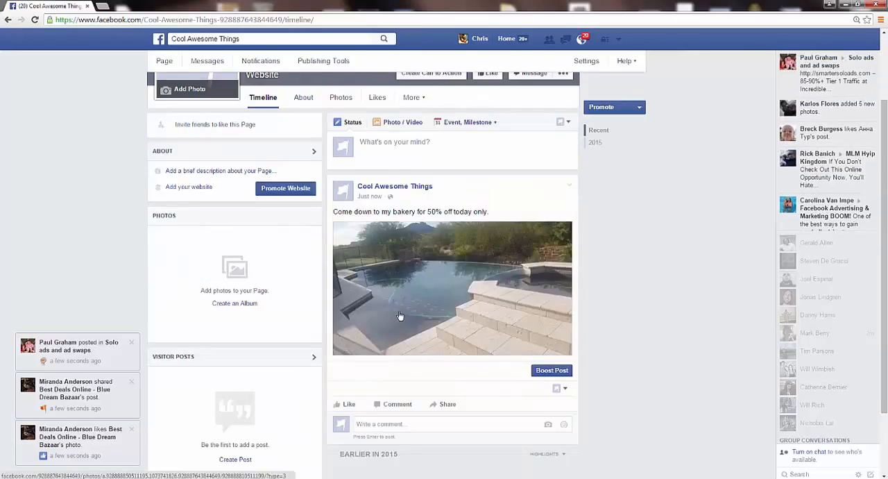
pyautogui.scroll(3)
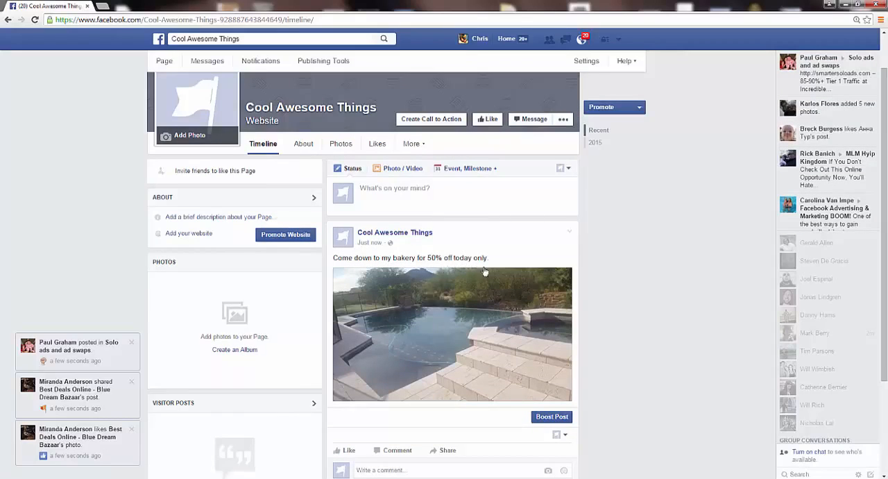
pyautogui.scroll(-3)
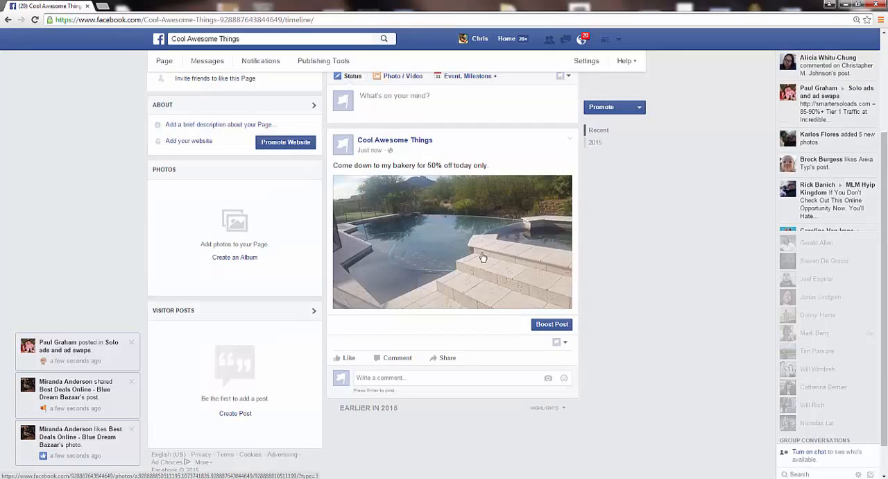
pyautogui.scroll(3)
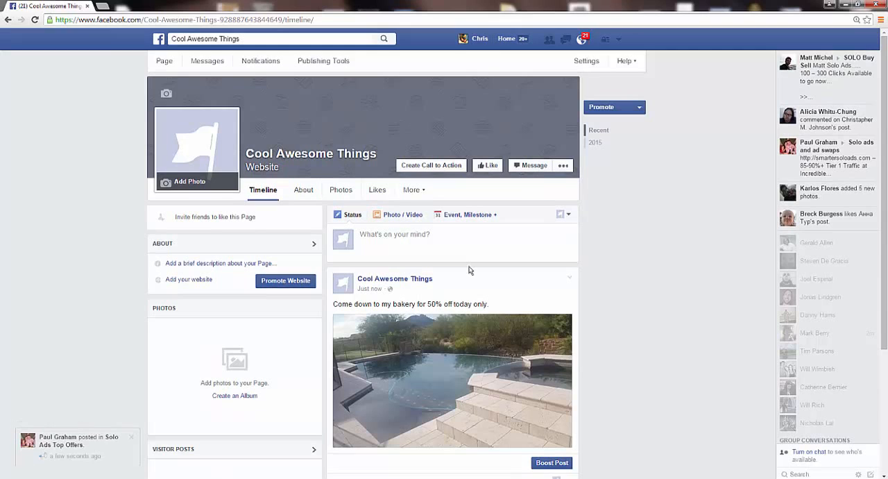
pyautogui.scroll(-3)
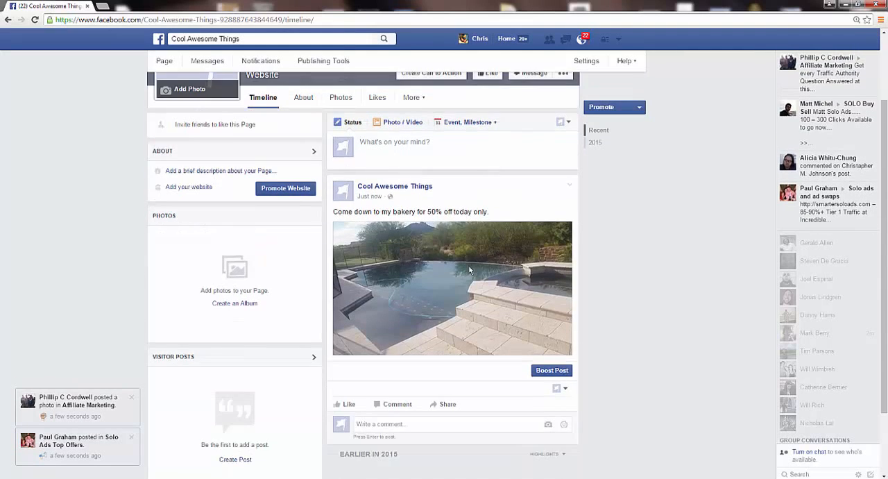
pyautogui.scroll(3)
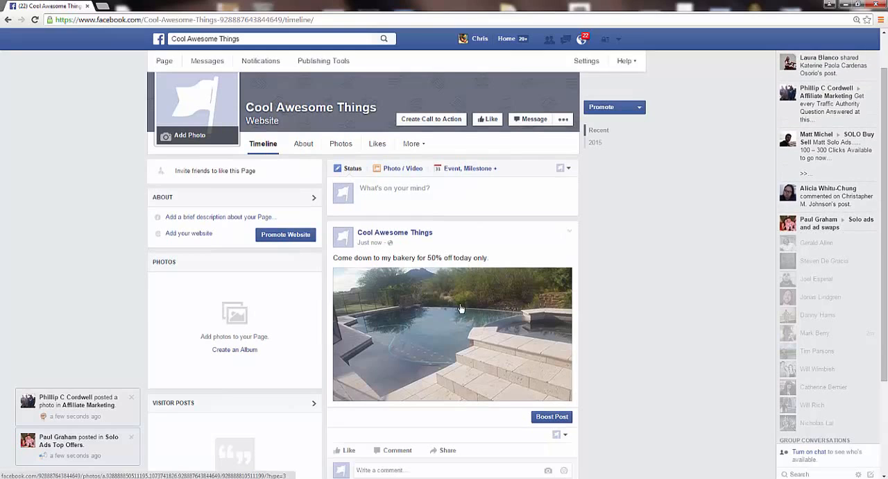
pyautogui.moveTo(627, 215)
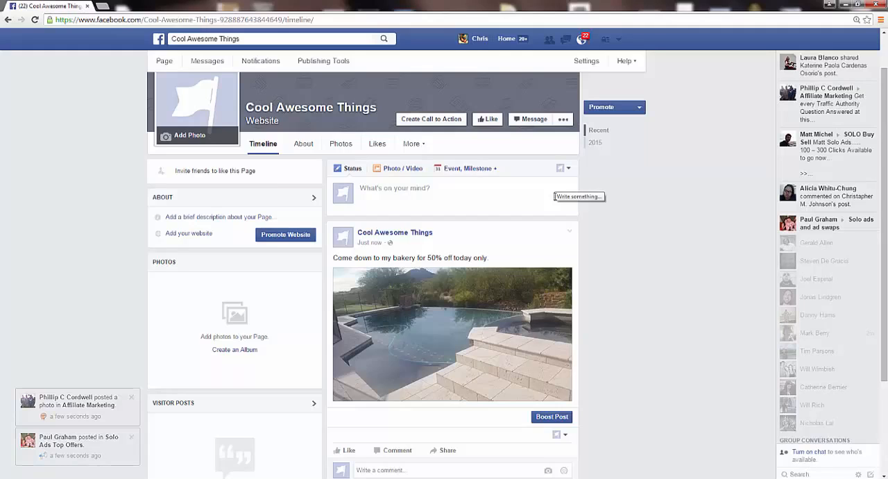
pyautogui.scroll(-3)
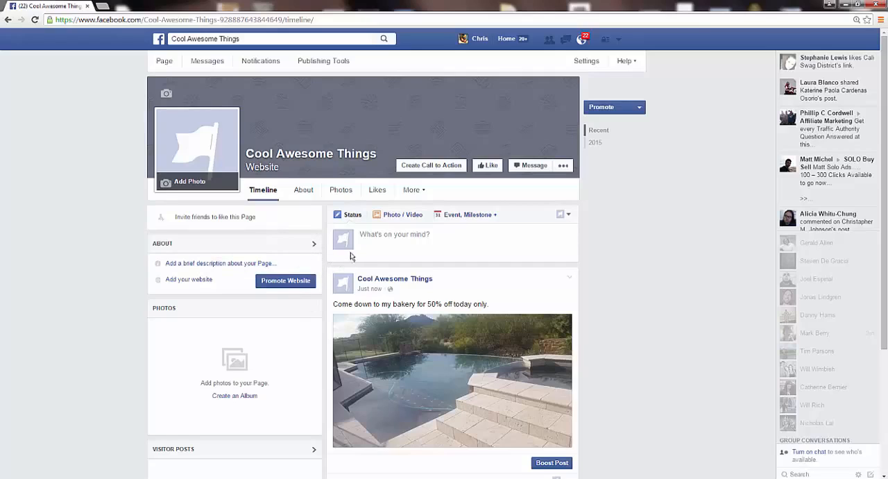
pyautogui.moveTo(514, 262)
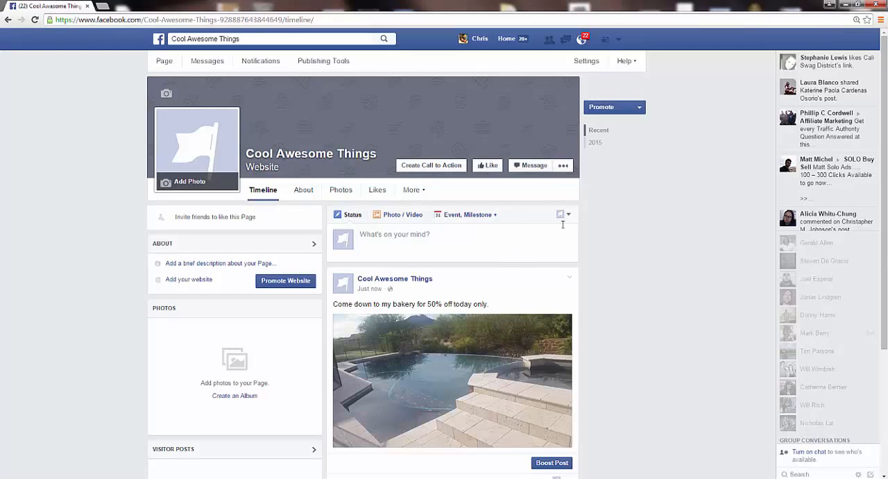
pyautogui.moveTo(239, 136)
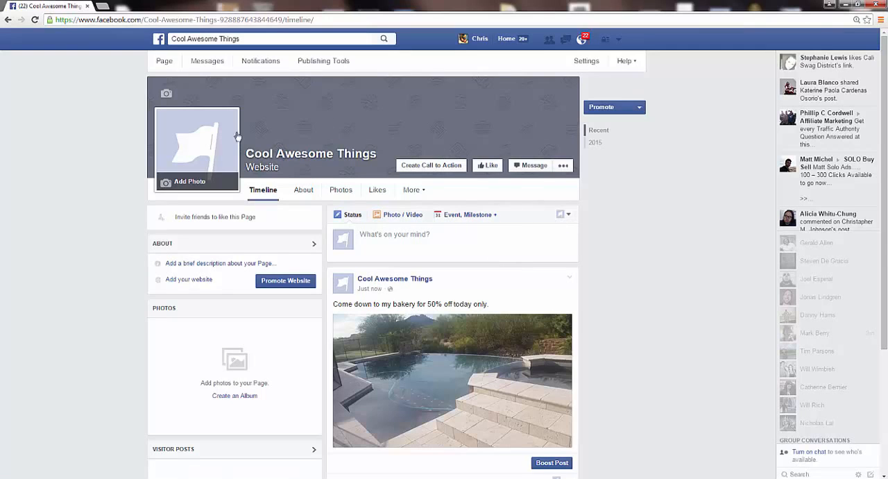
pyautogui.moveTo(535, 166)
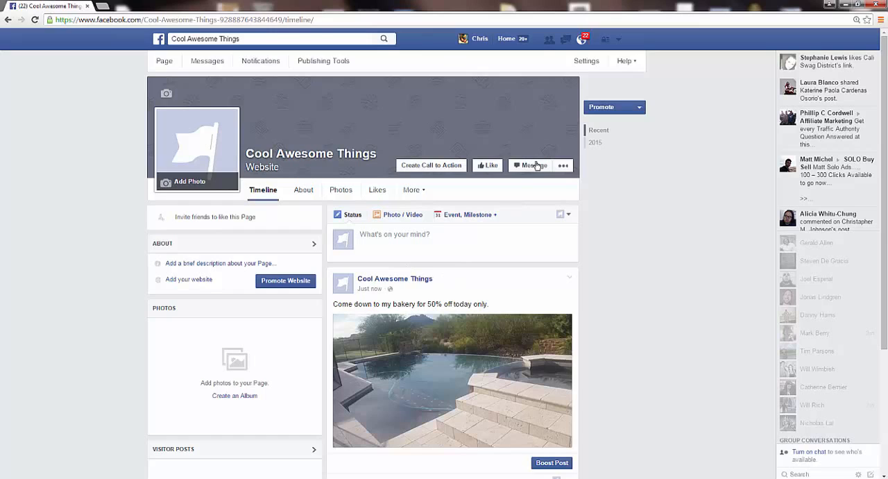